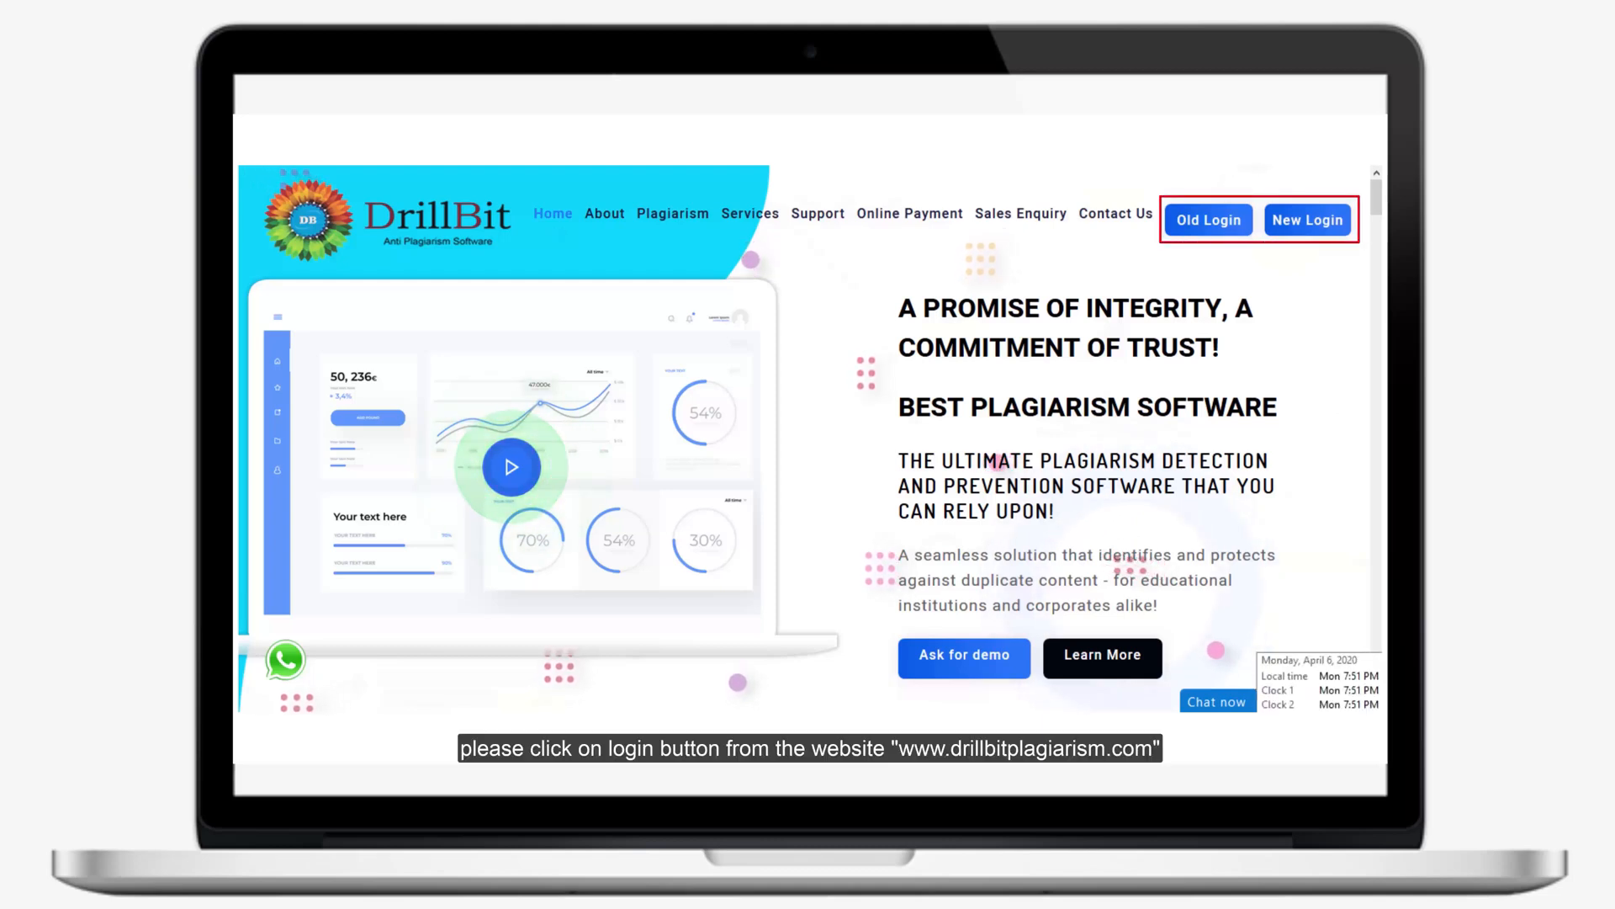
{"action": "left_click", "coordinate": [1208, 220]}
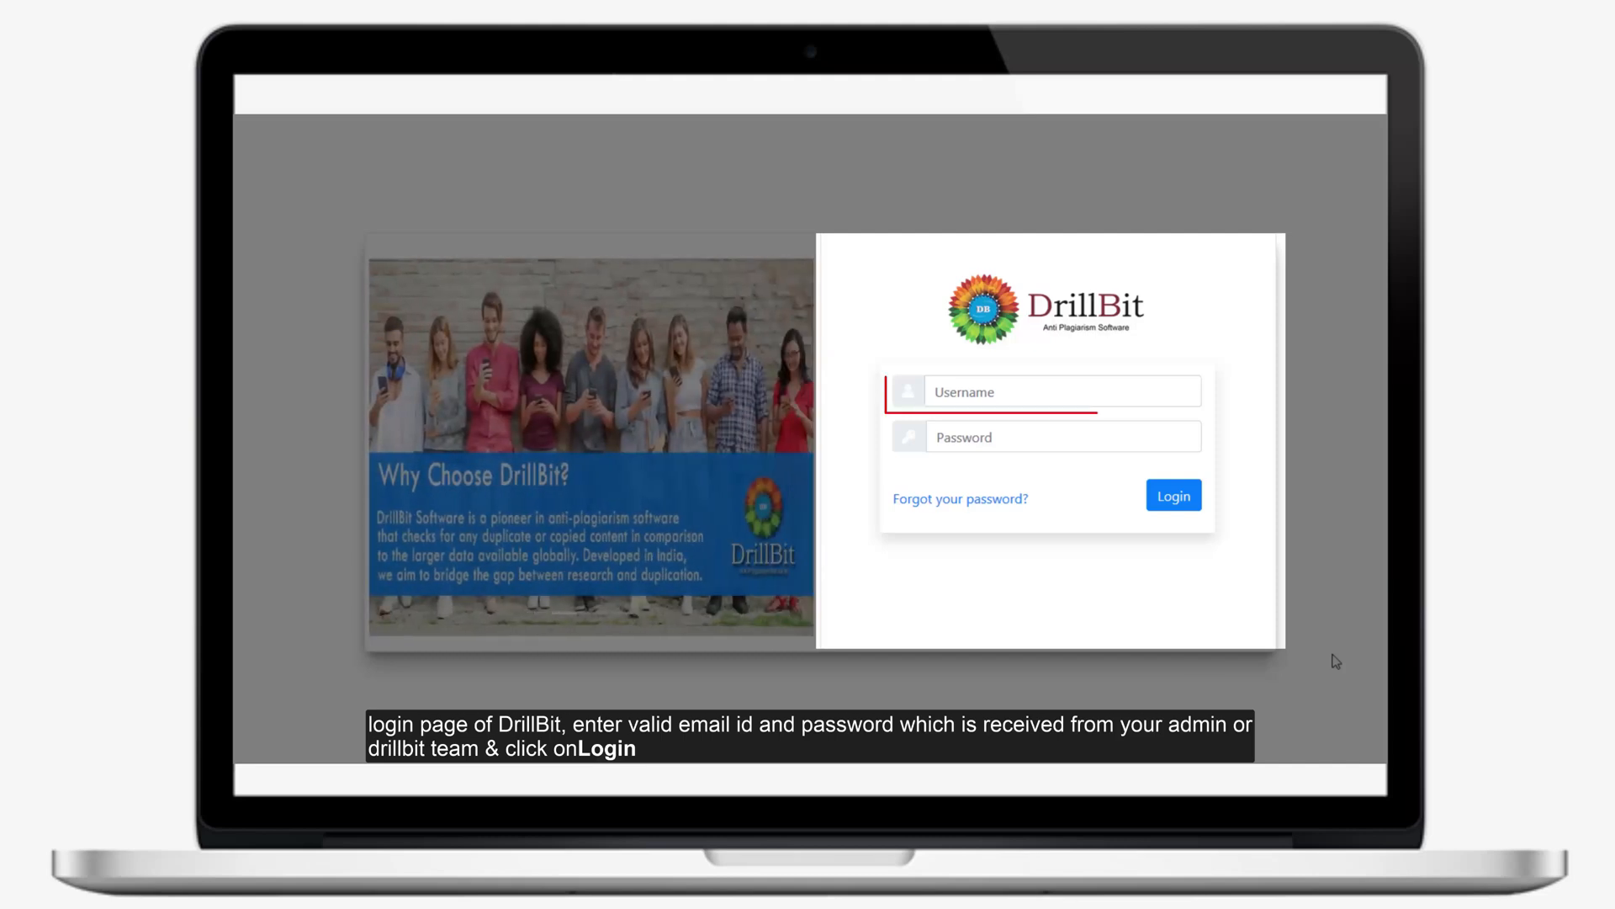
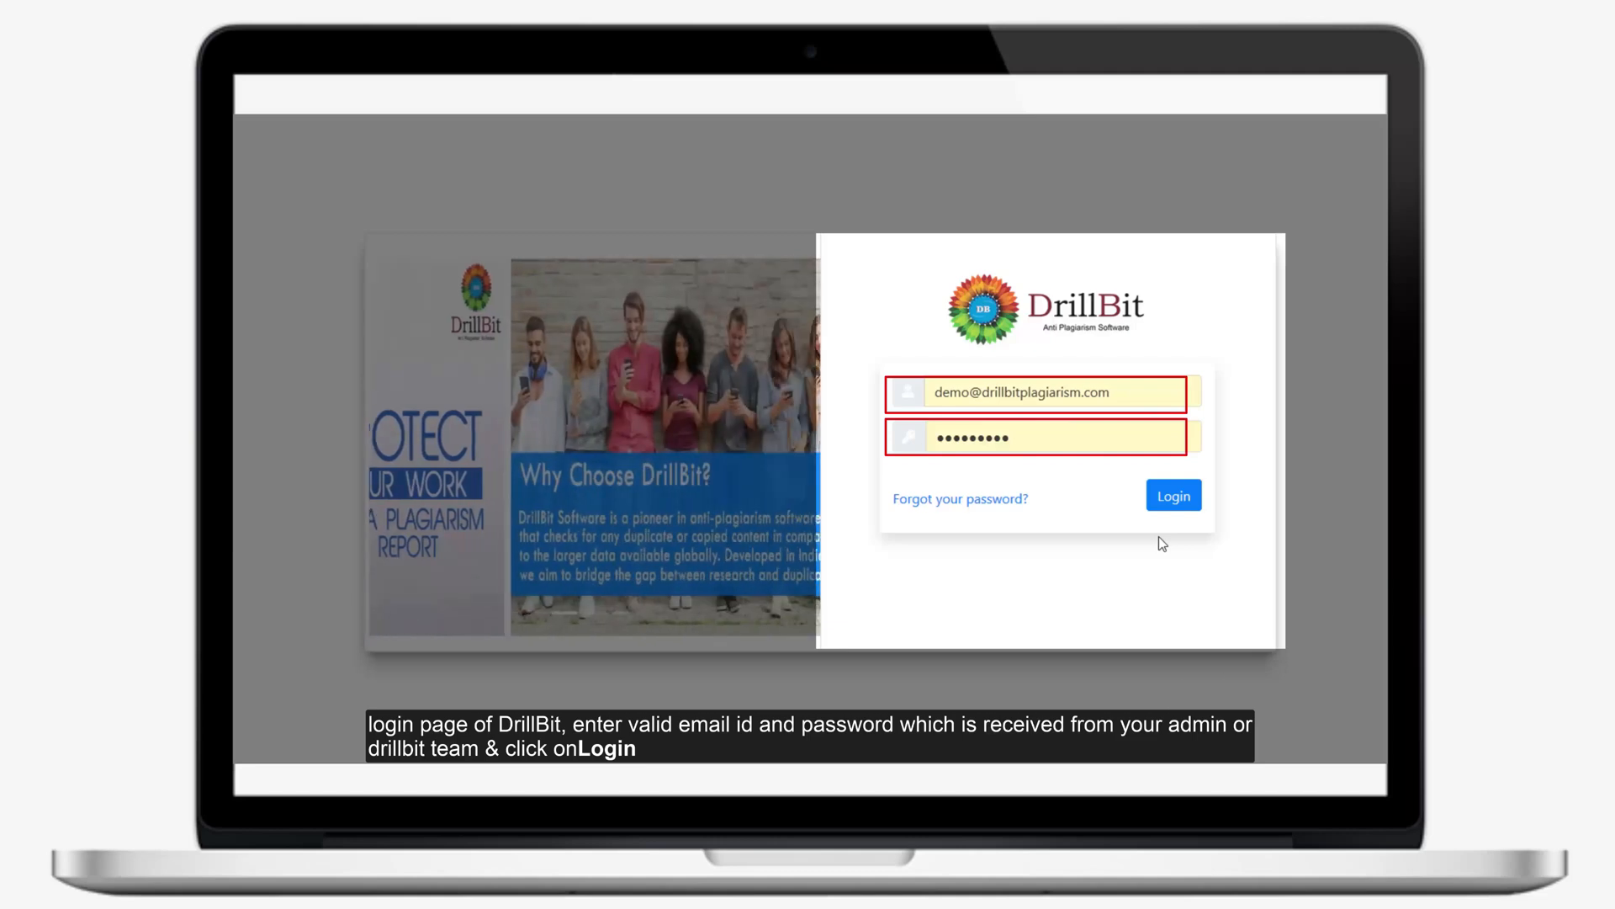
{"action": "left_click", "coordinate": [1172, 496]}
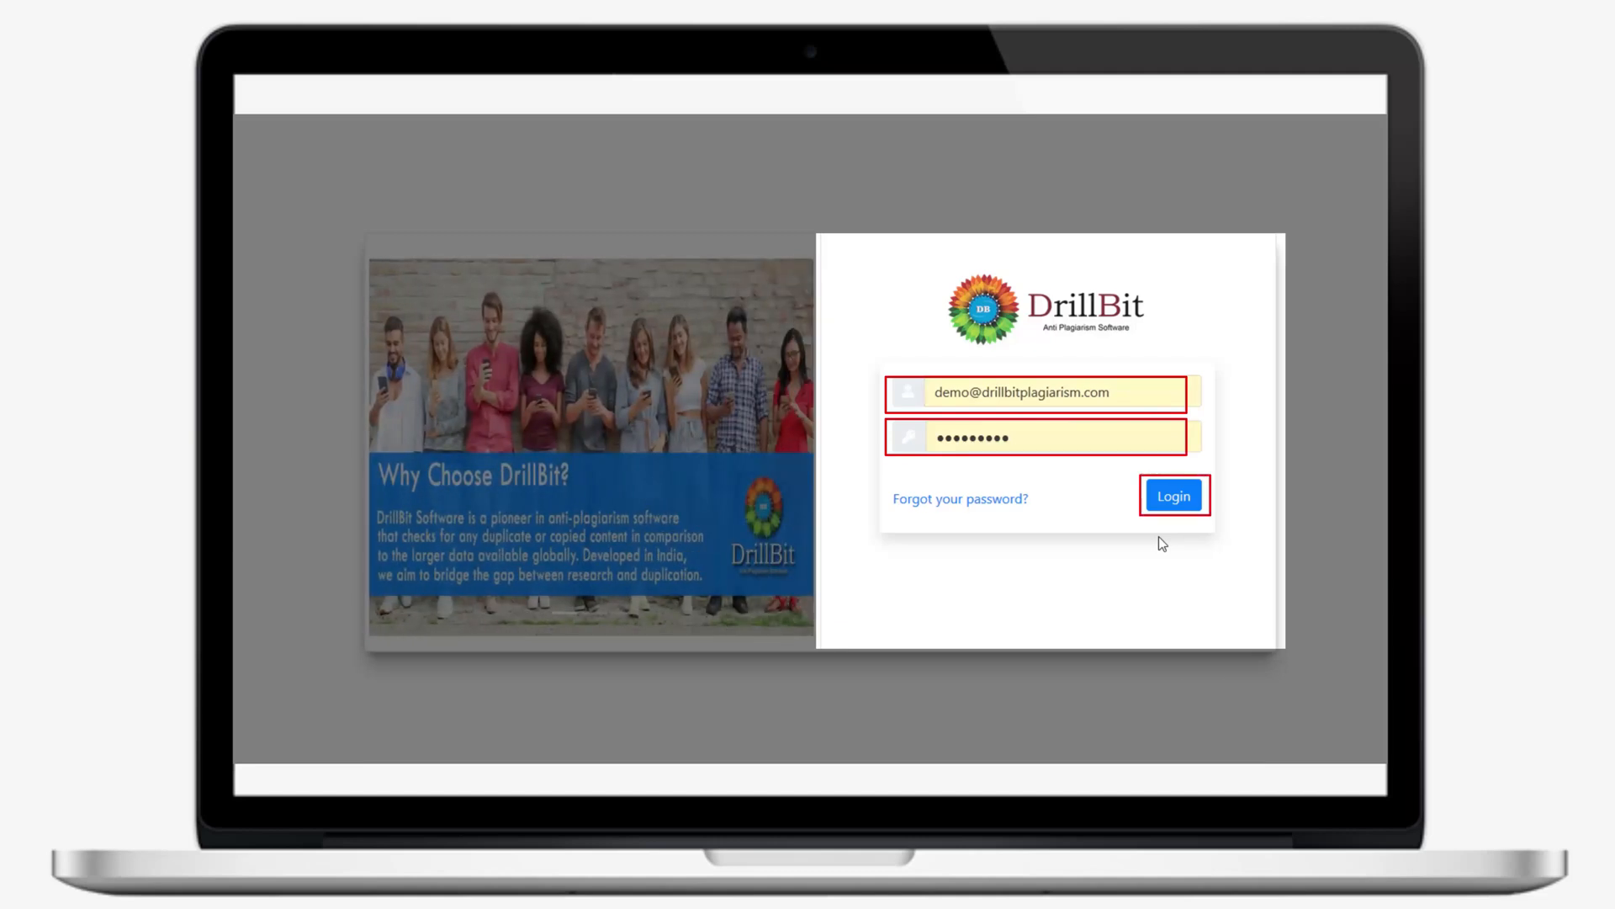
{"action": "left_click", "coordinate": [1174, 496]}
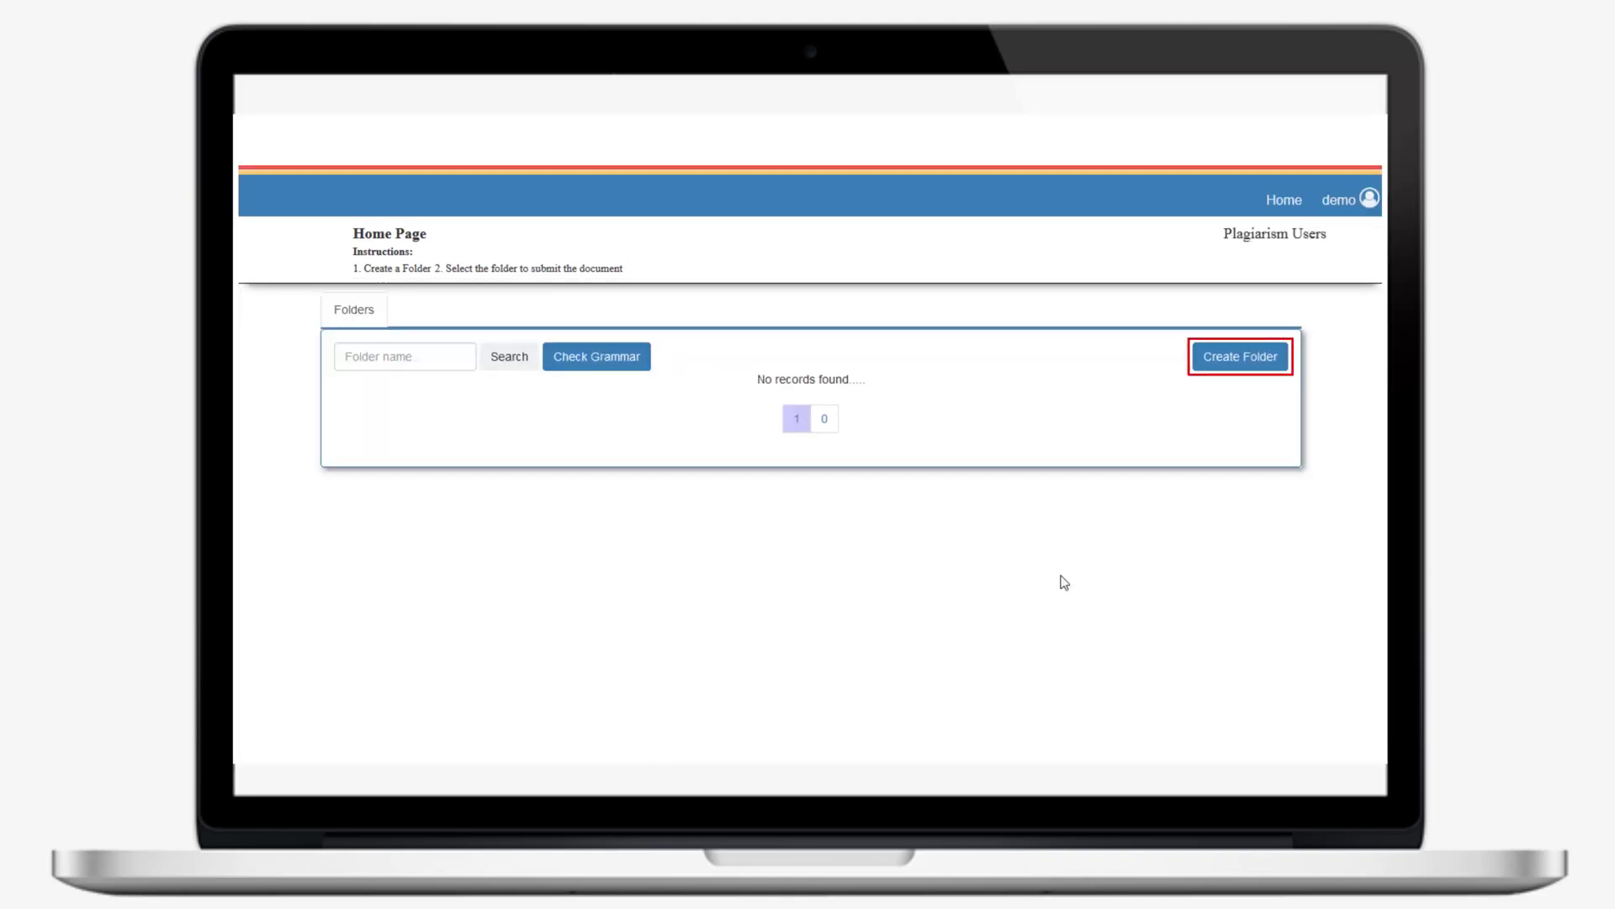
- Create and save a folder named 'Example' with its end date and exclude options set
{"action": "left_click", "coordinate": [1239, 357]}
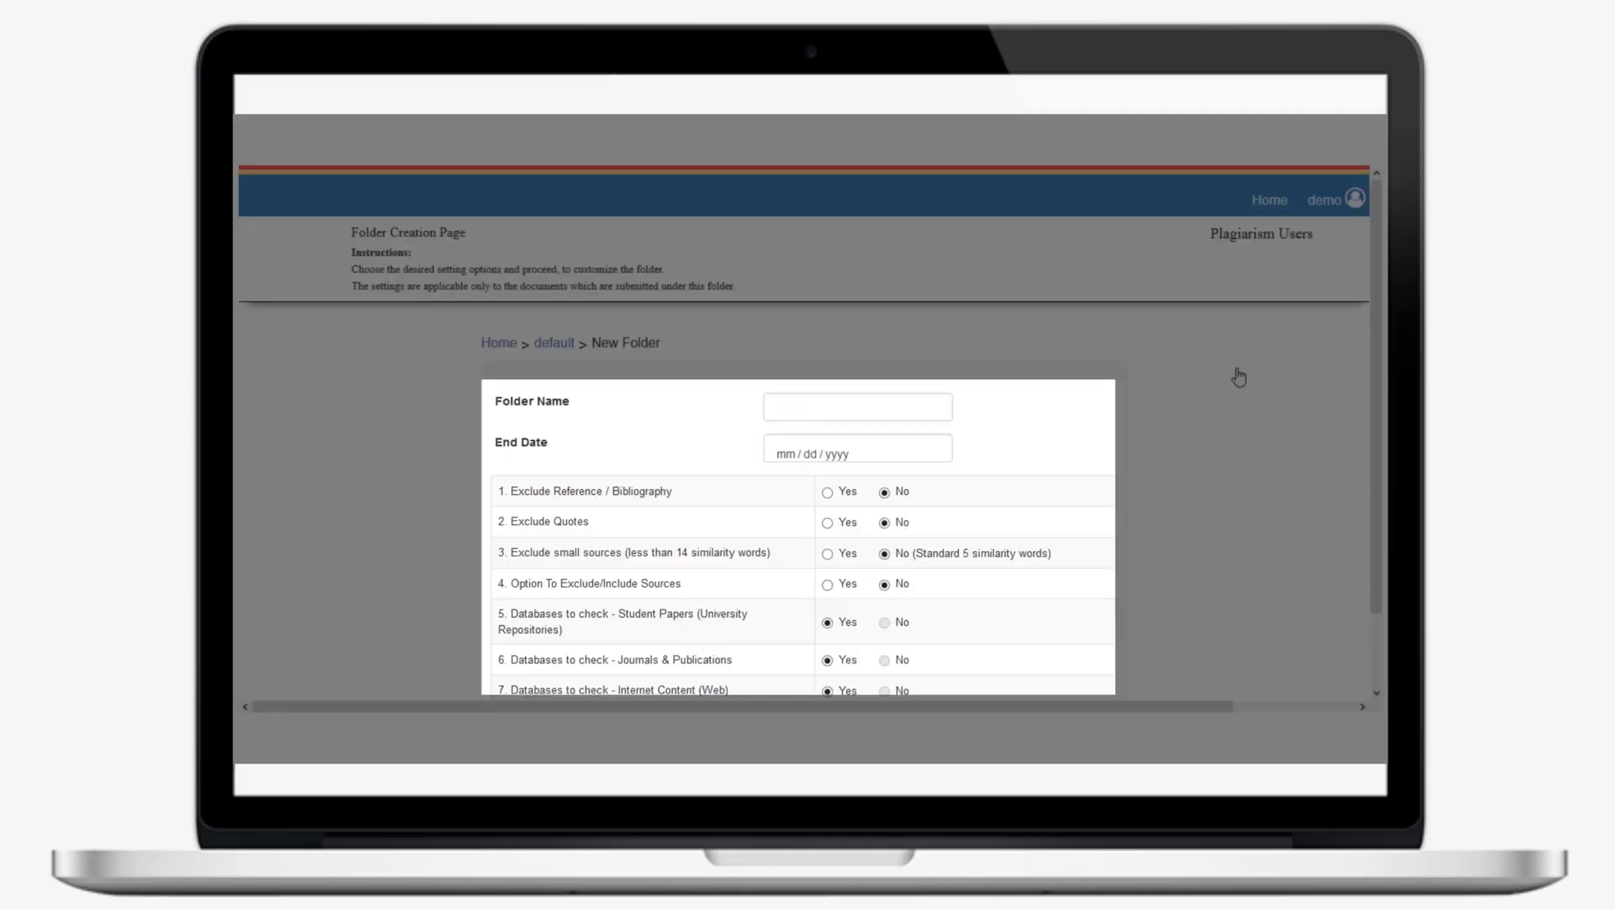
{"action": "type", "text": "Example"}
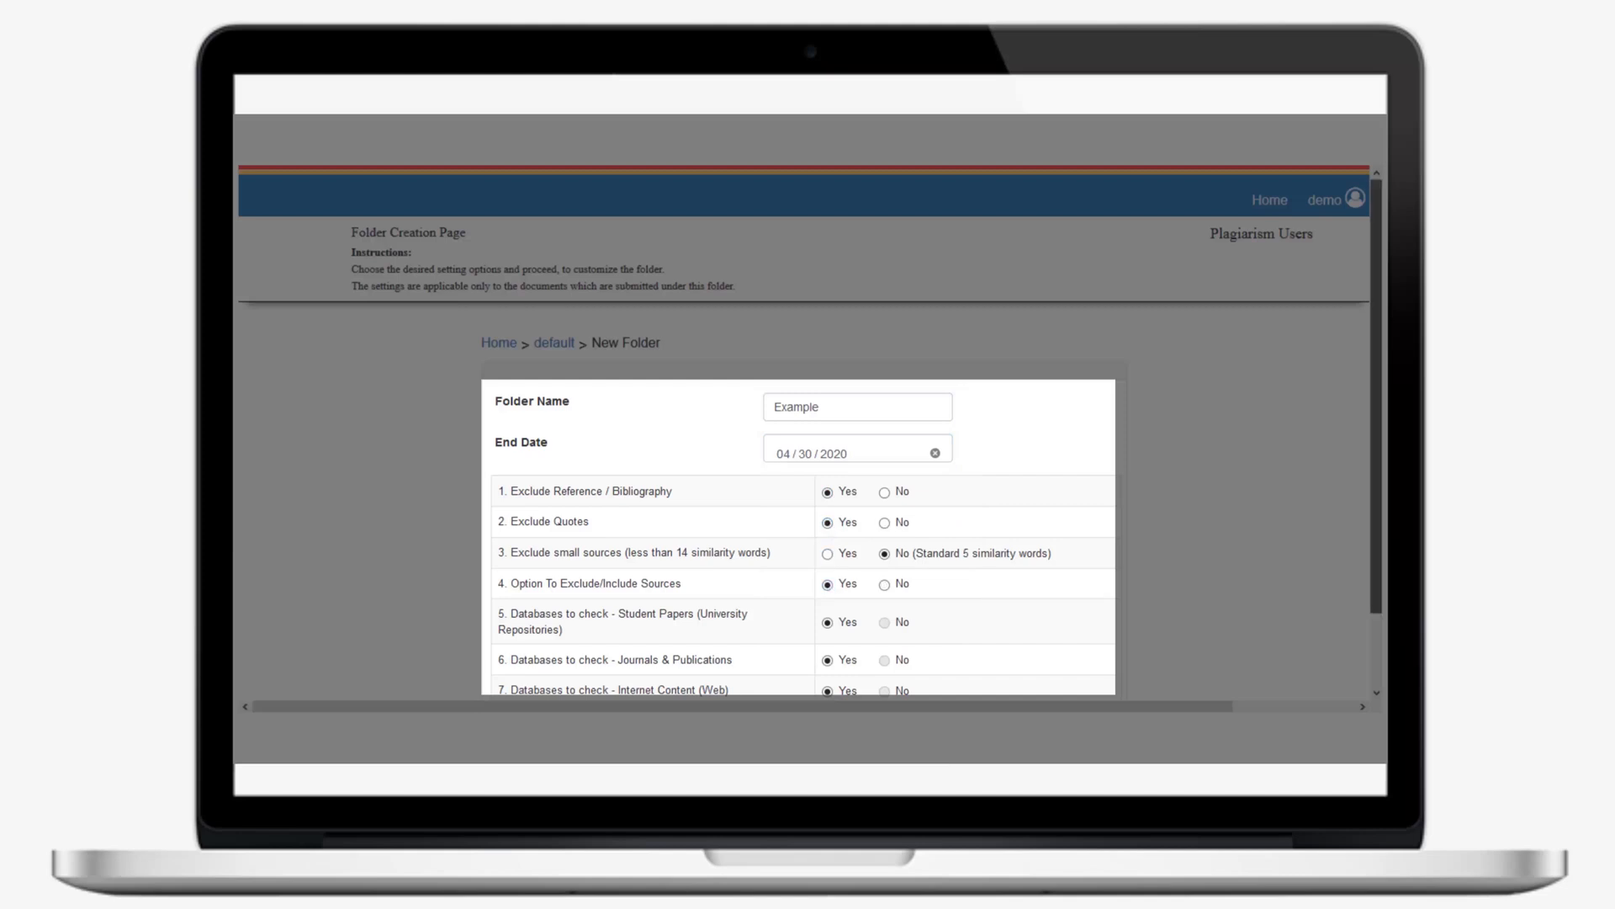
{"action": "scroll", "scroll_direction": "down", "scroll_amount": 3}
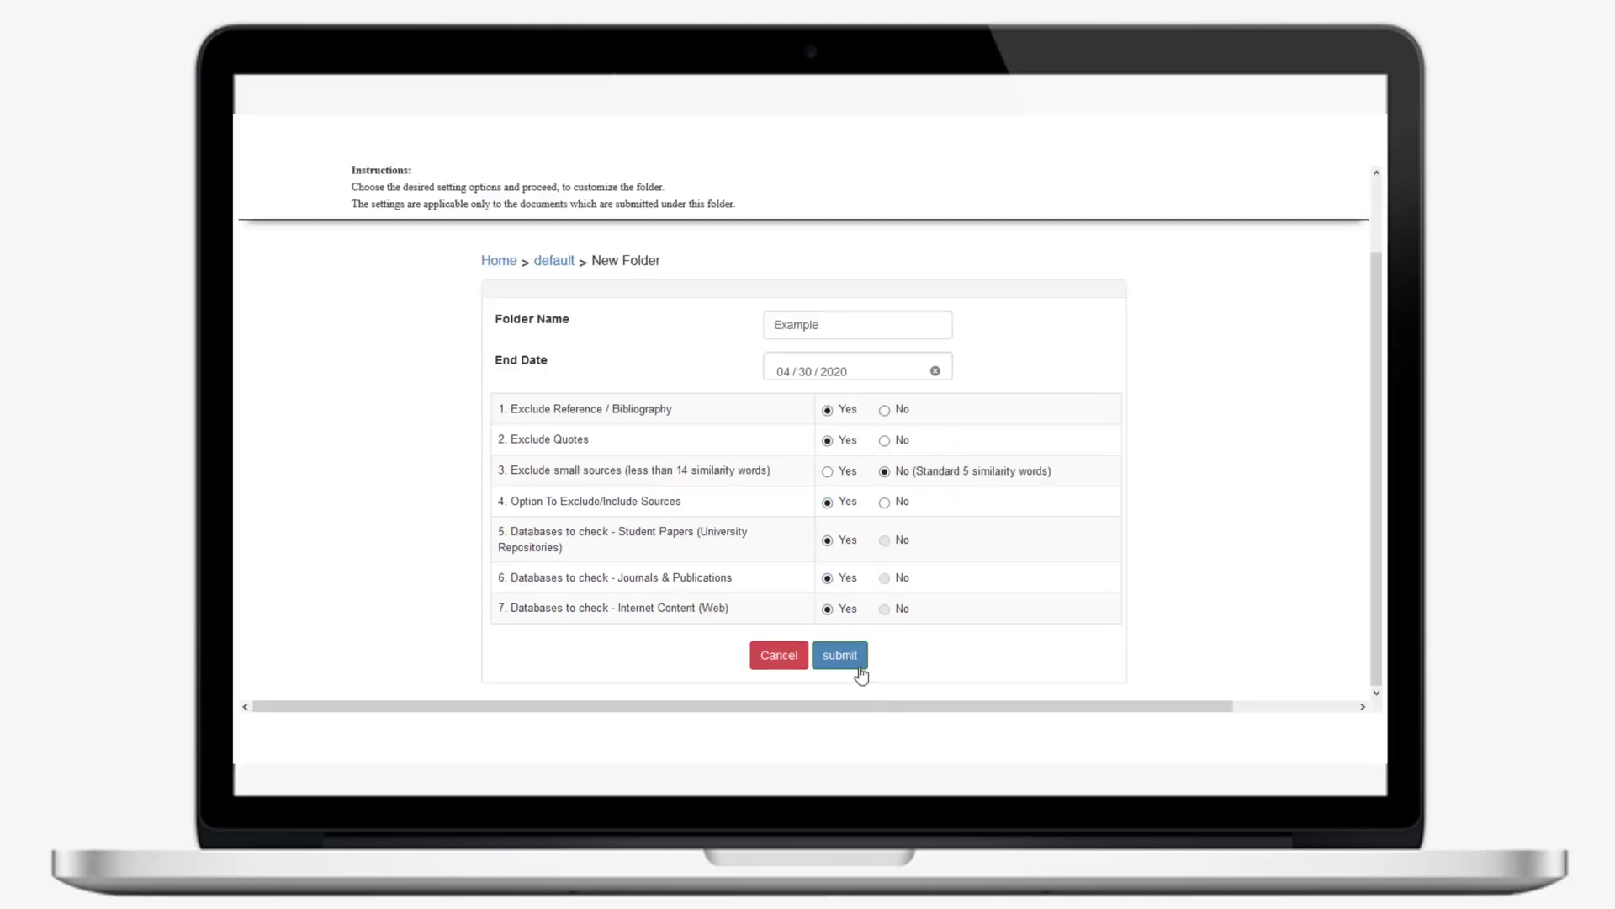
{"action": "left_click", "coordinate": [839, 655]}
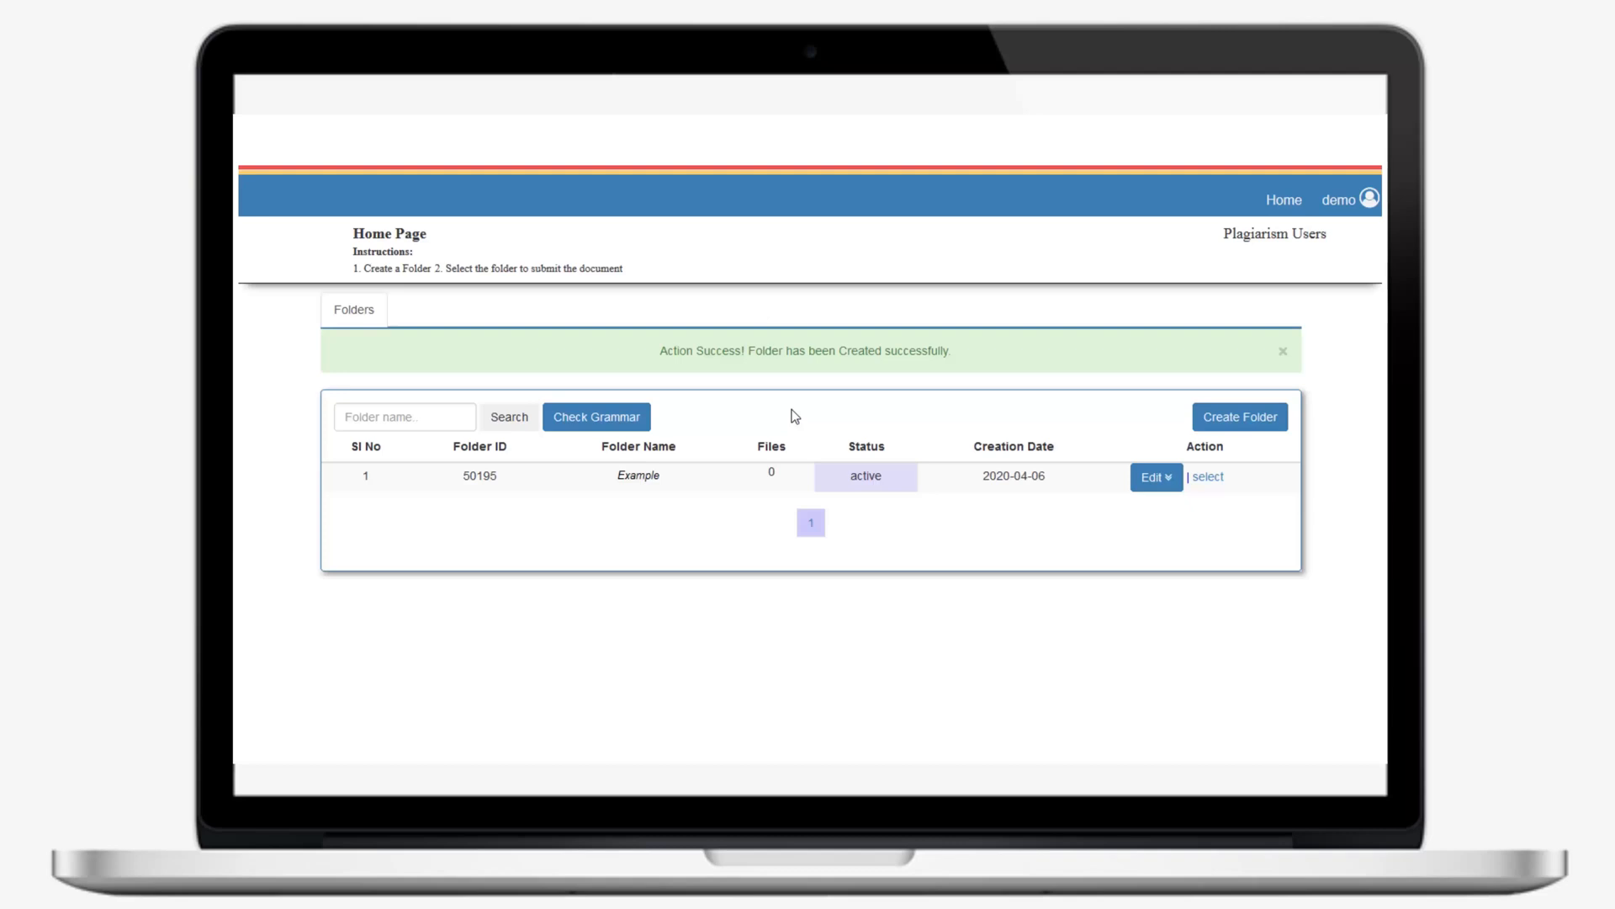
- Dismiss the confirmation, open the Example folder and choose single-file upload
{"action": "left_click", "coordinate": [1282, 352]}
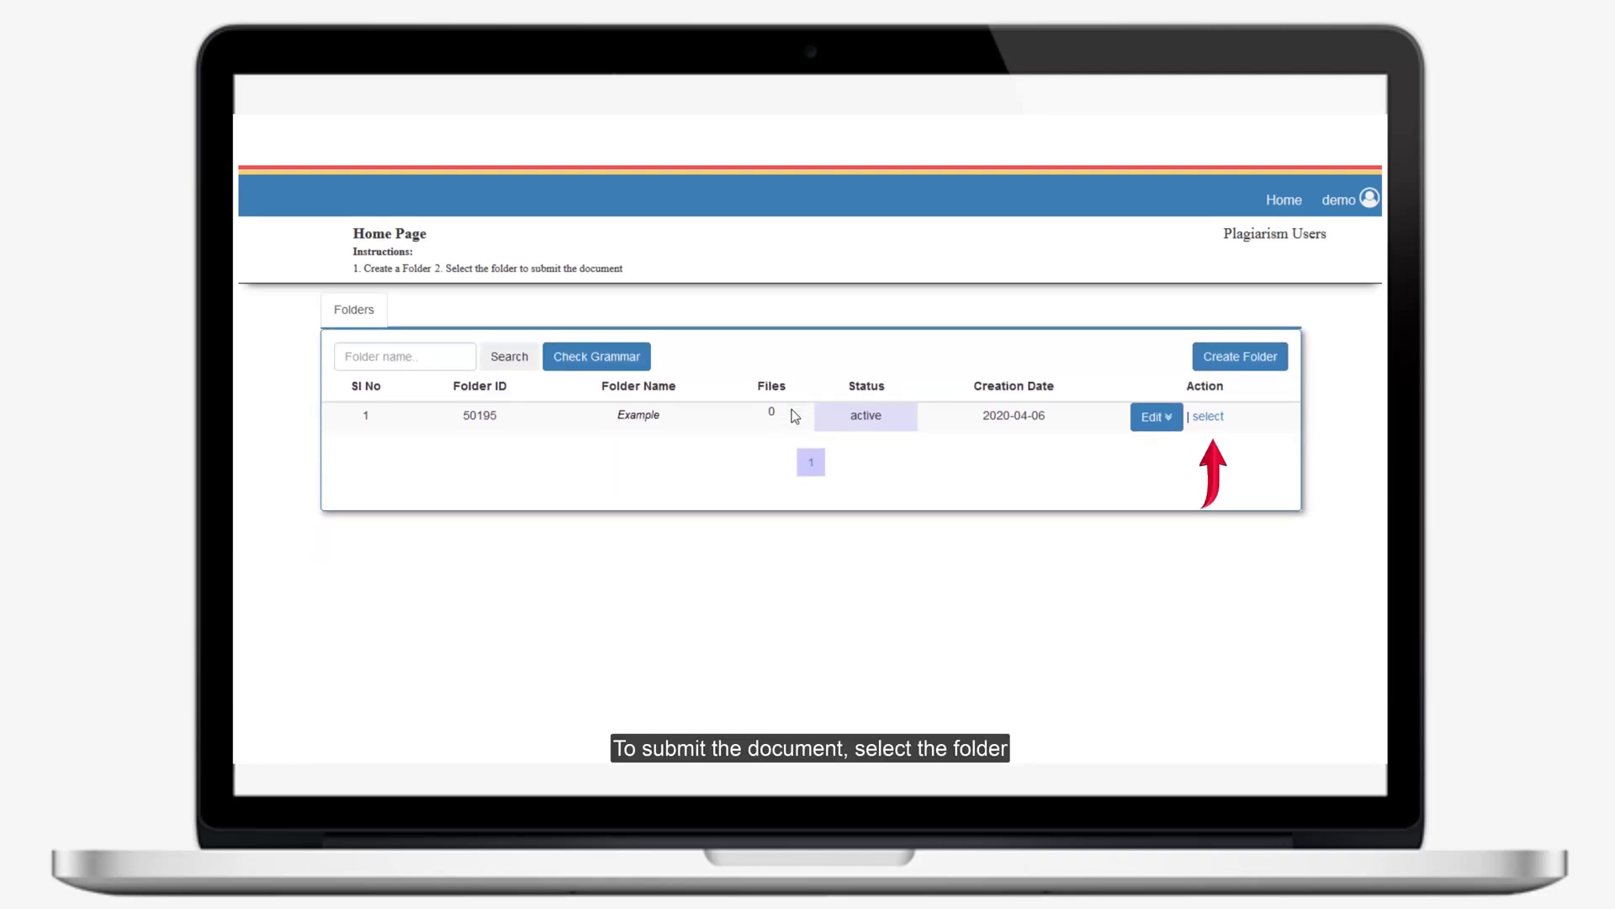
{"action": "left_click", "coordinate": [1207, 417]}
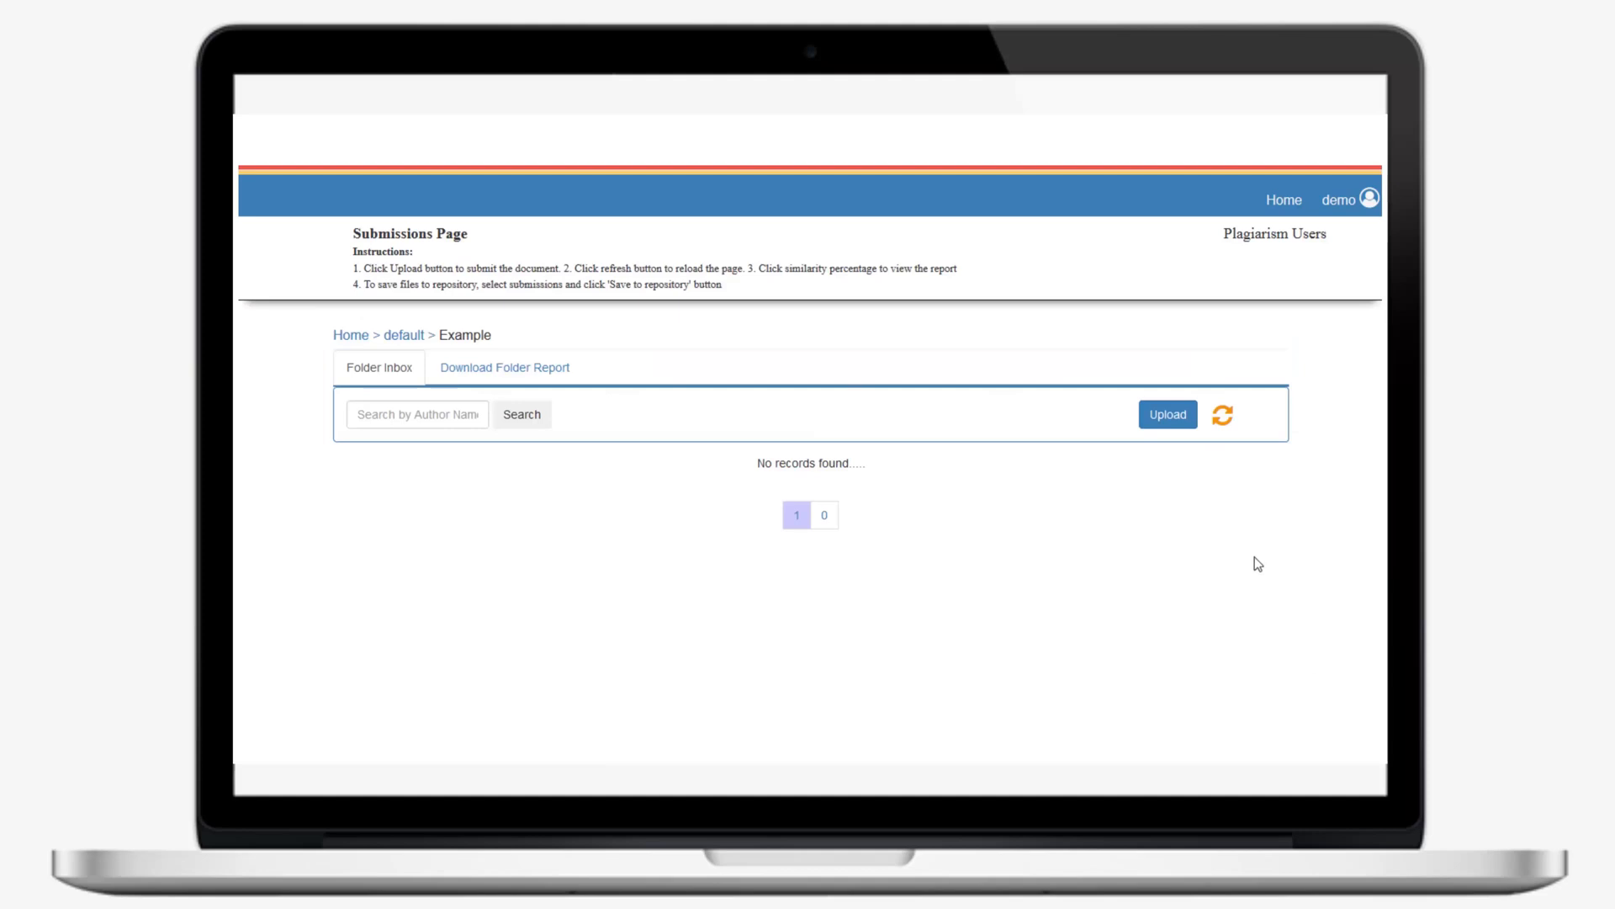
{"action": "left_click", "coordinate": [1166, 413]}
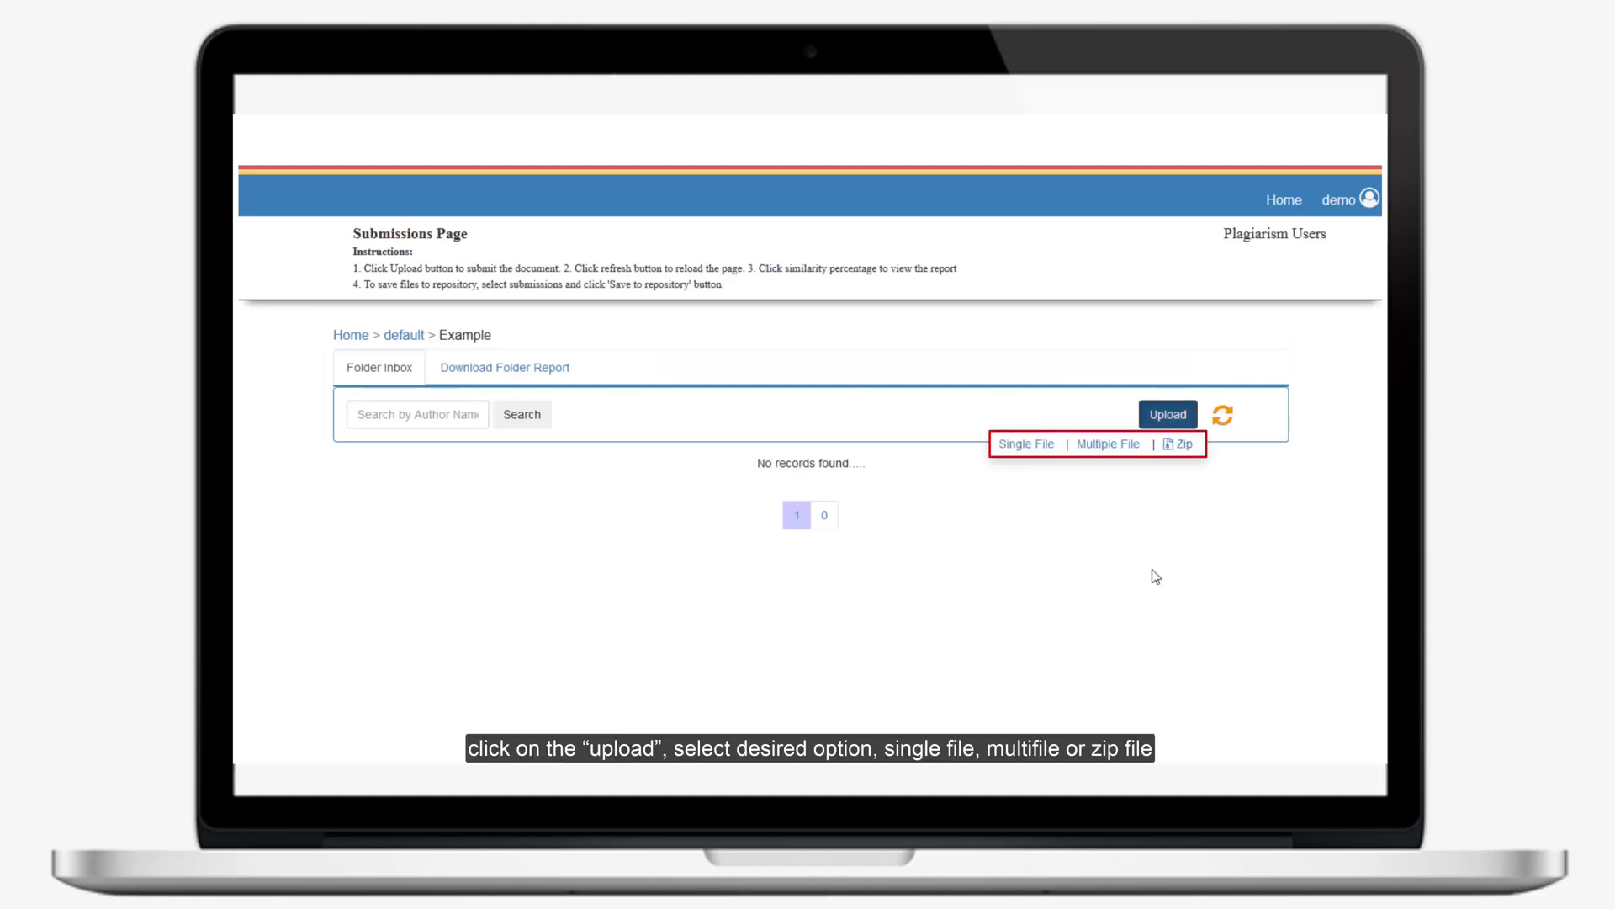
{"action": "mouse_move", "coordinate": [1027, 484]}
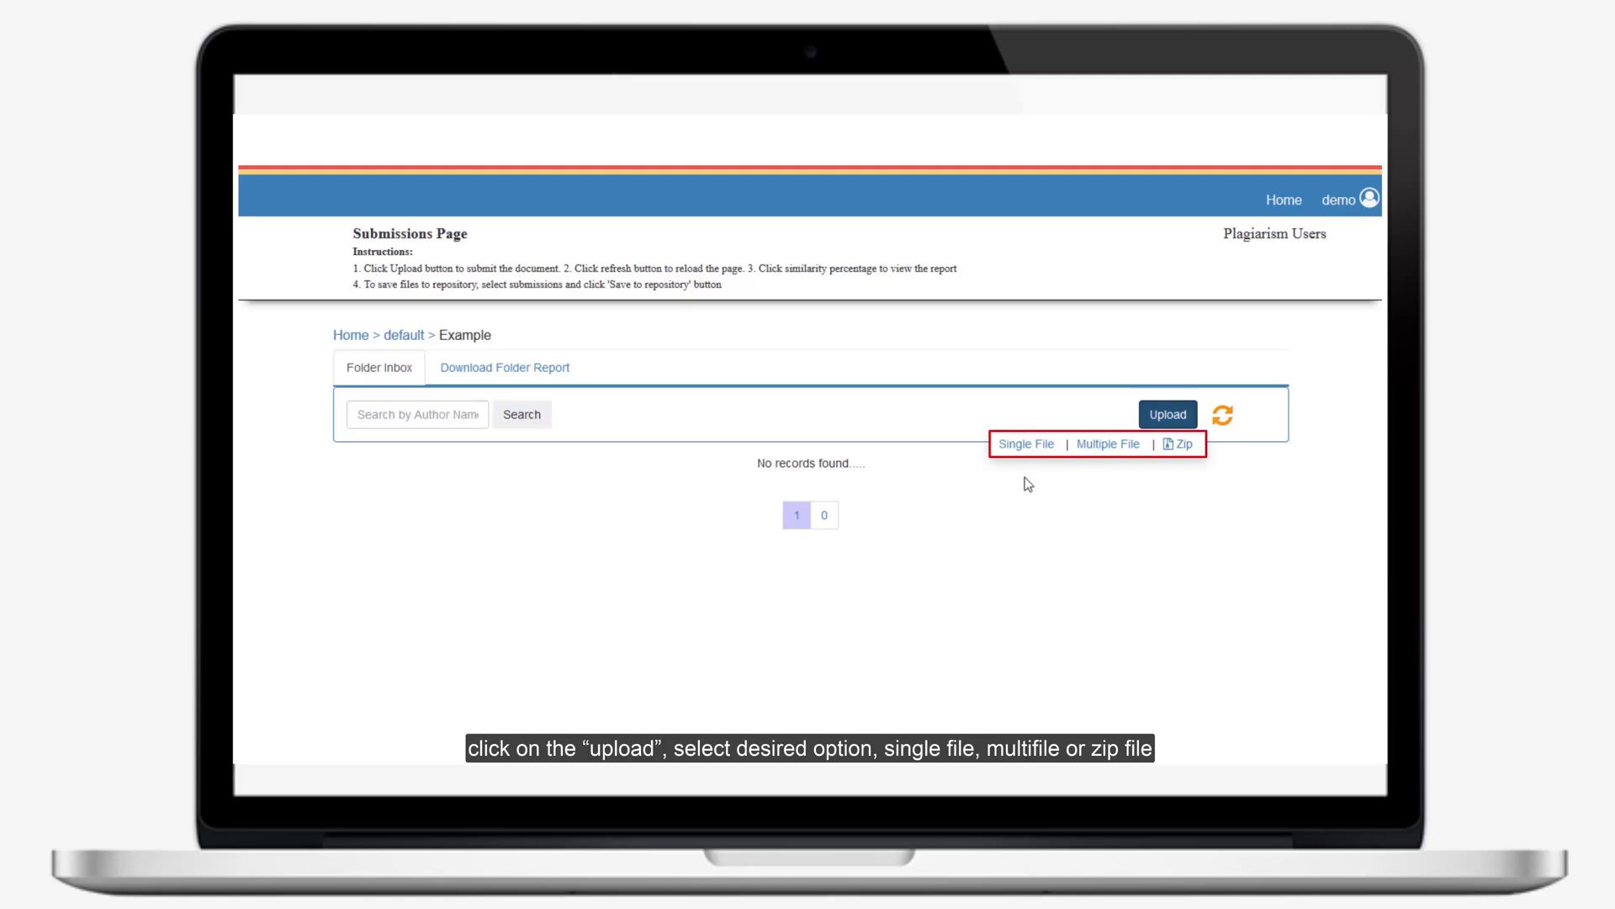
{"action": "left_click", "coordinate": [1025, 443]}
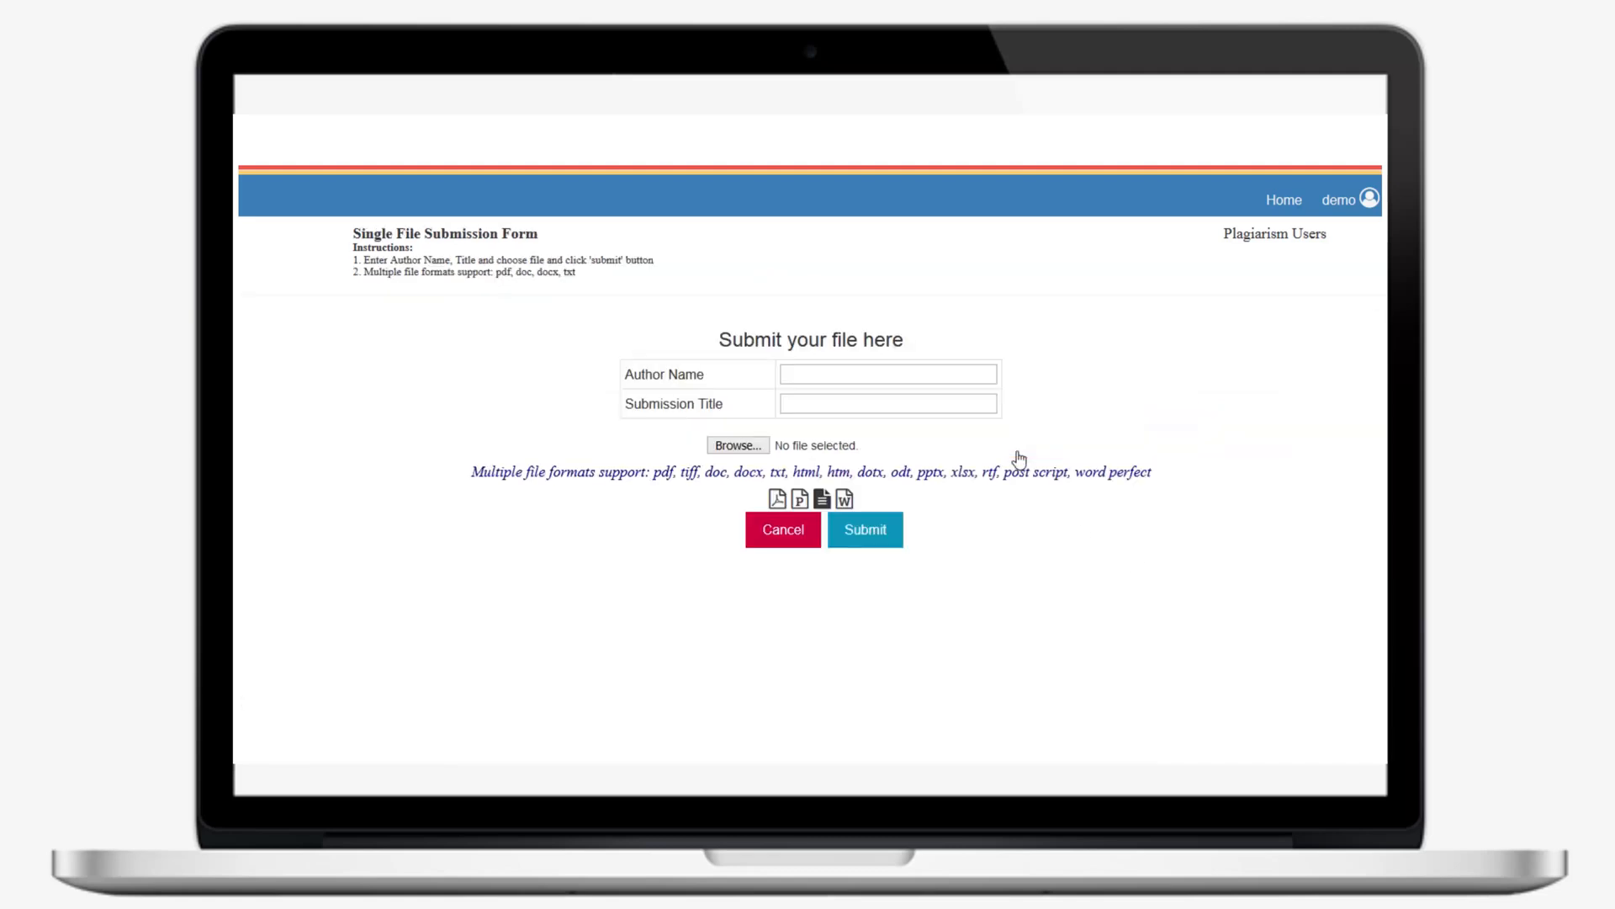
- Submit plag check.docx with author demo and title 'video' for checking
{"action": "type", "text": "De"}
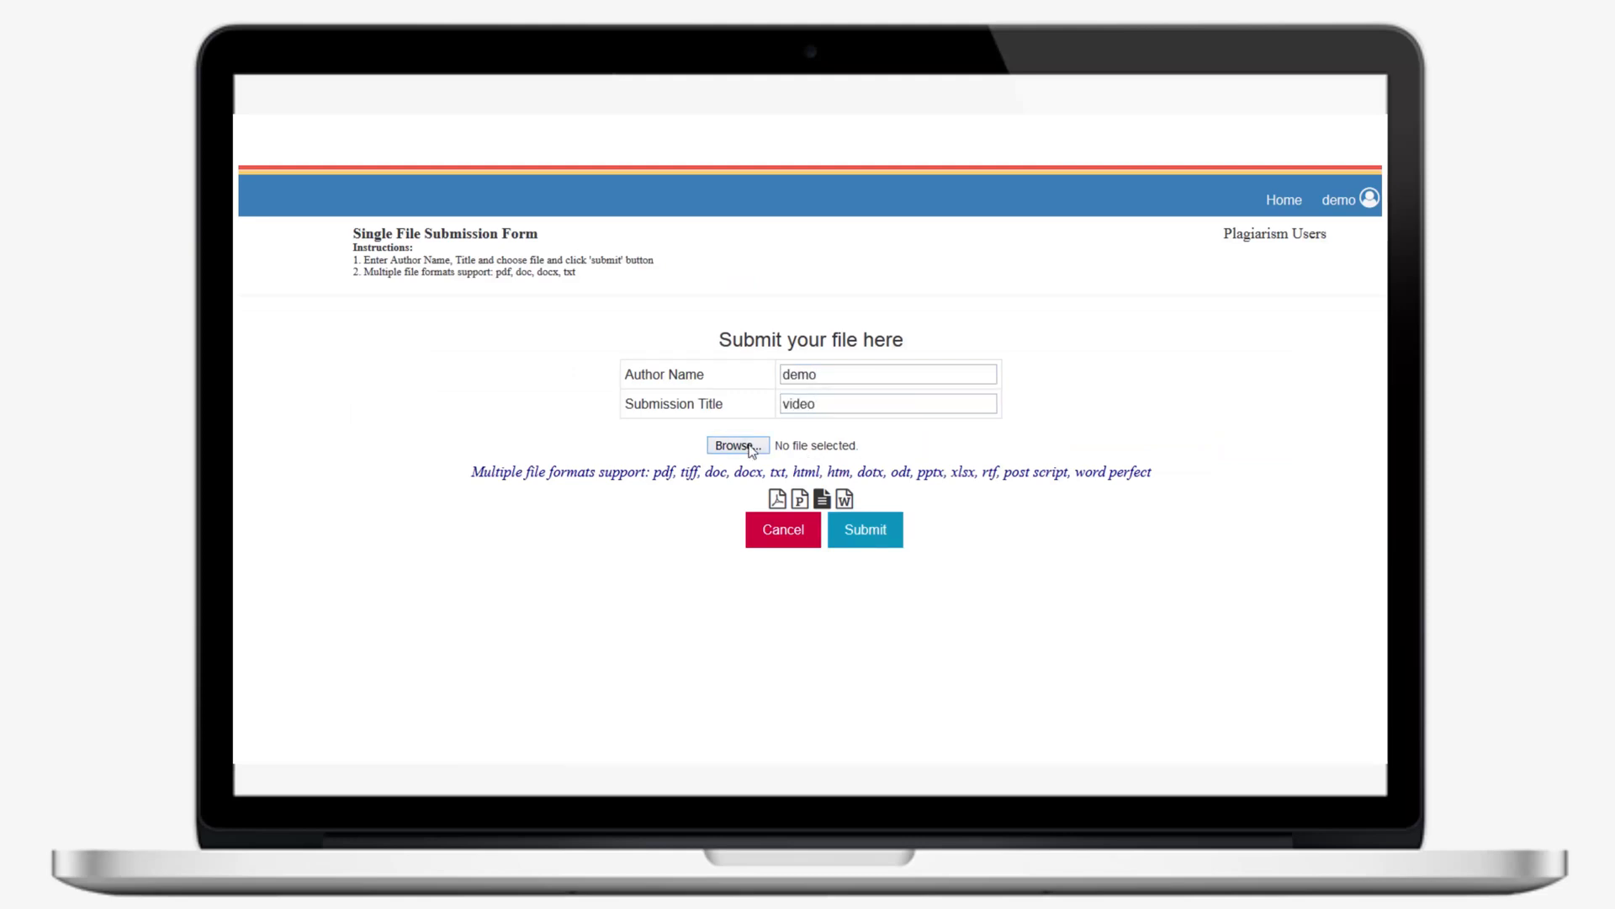
{"action": "left_click", "coordinate": [737, 445]}
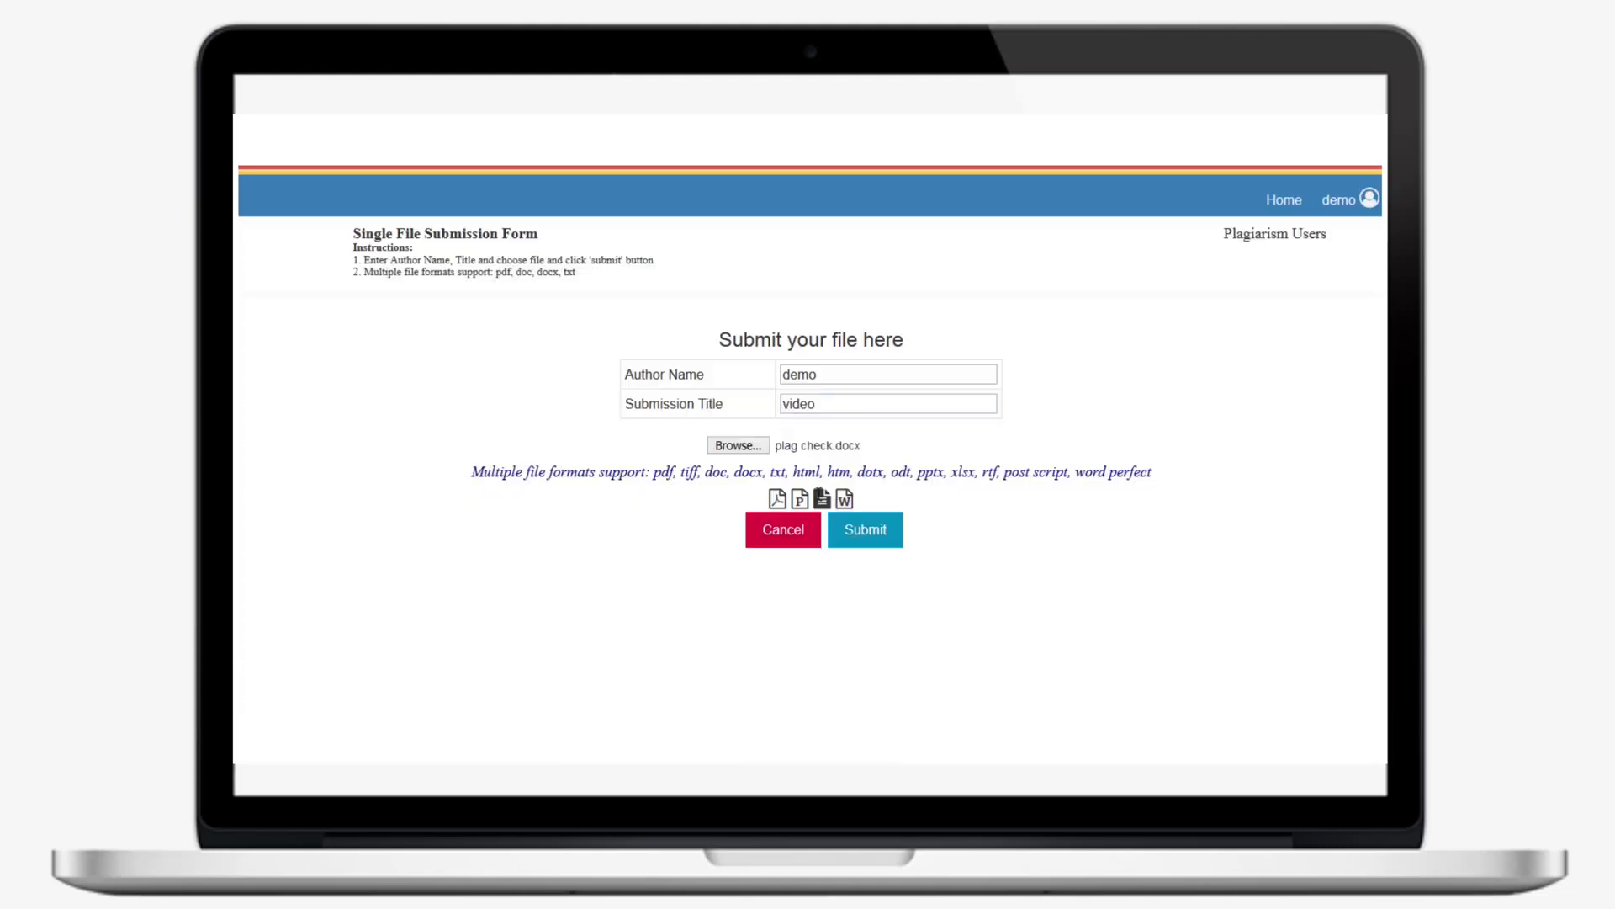
{"action": "left_click", "coordinate": [864, 529]}
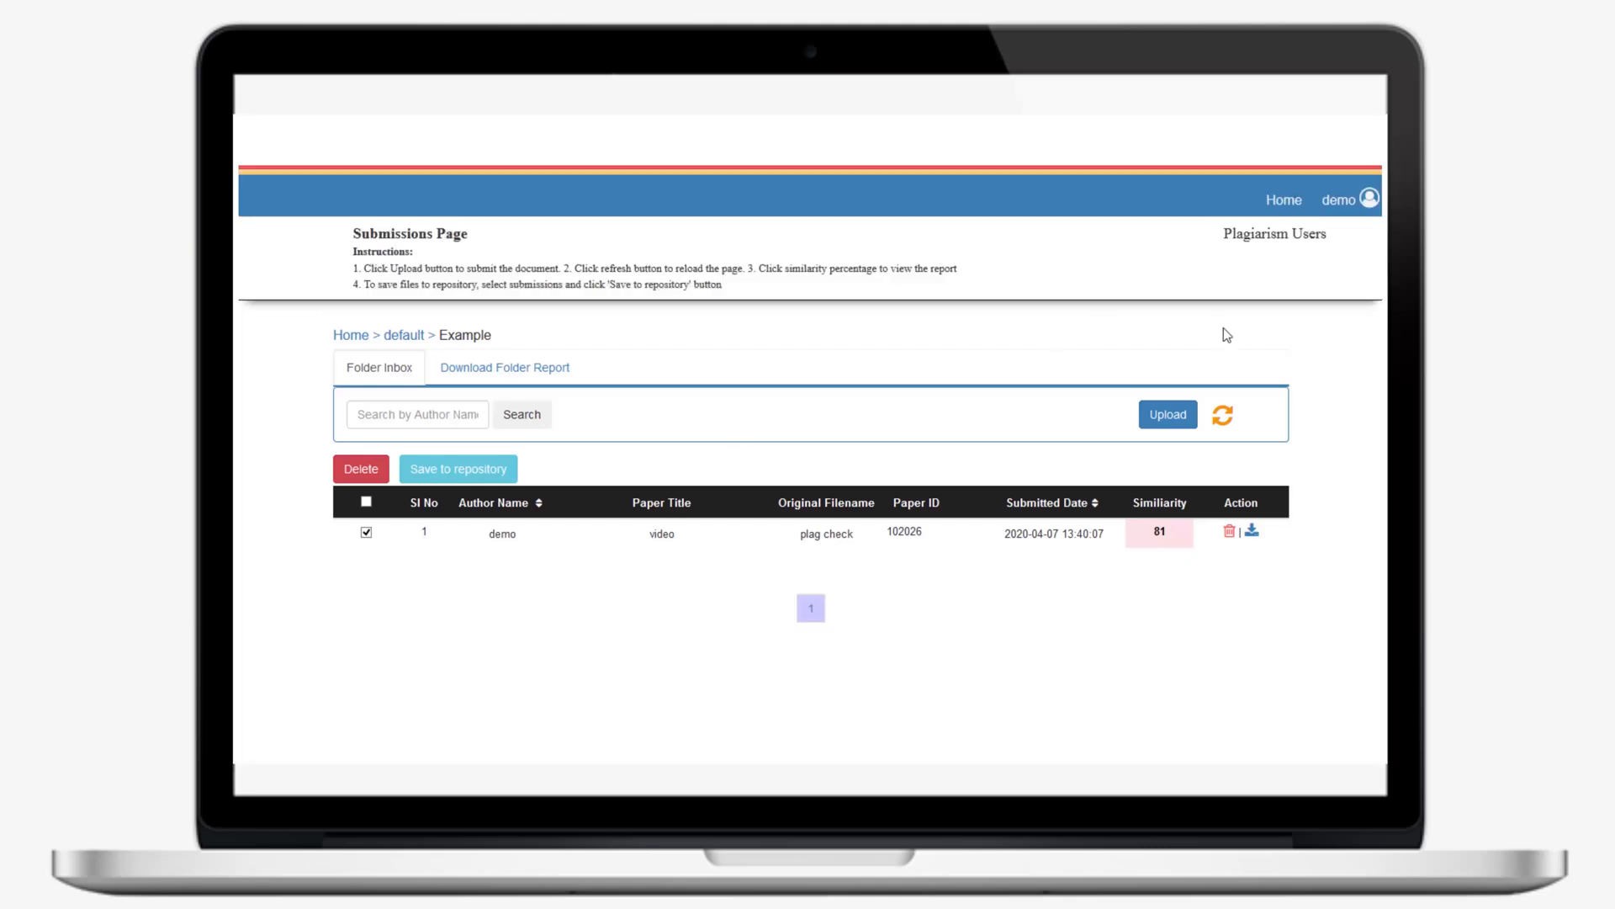
- Open the 81% similarity report for the 'video' submission
{"action": "left_click", "coordinate": [1371, 200]}
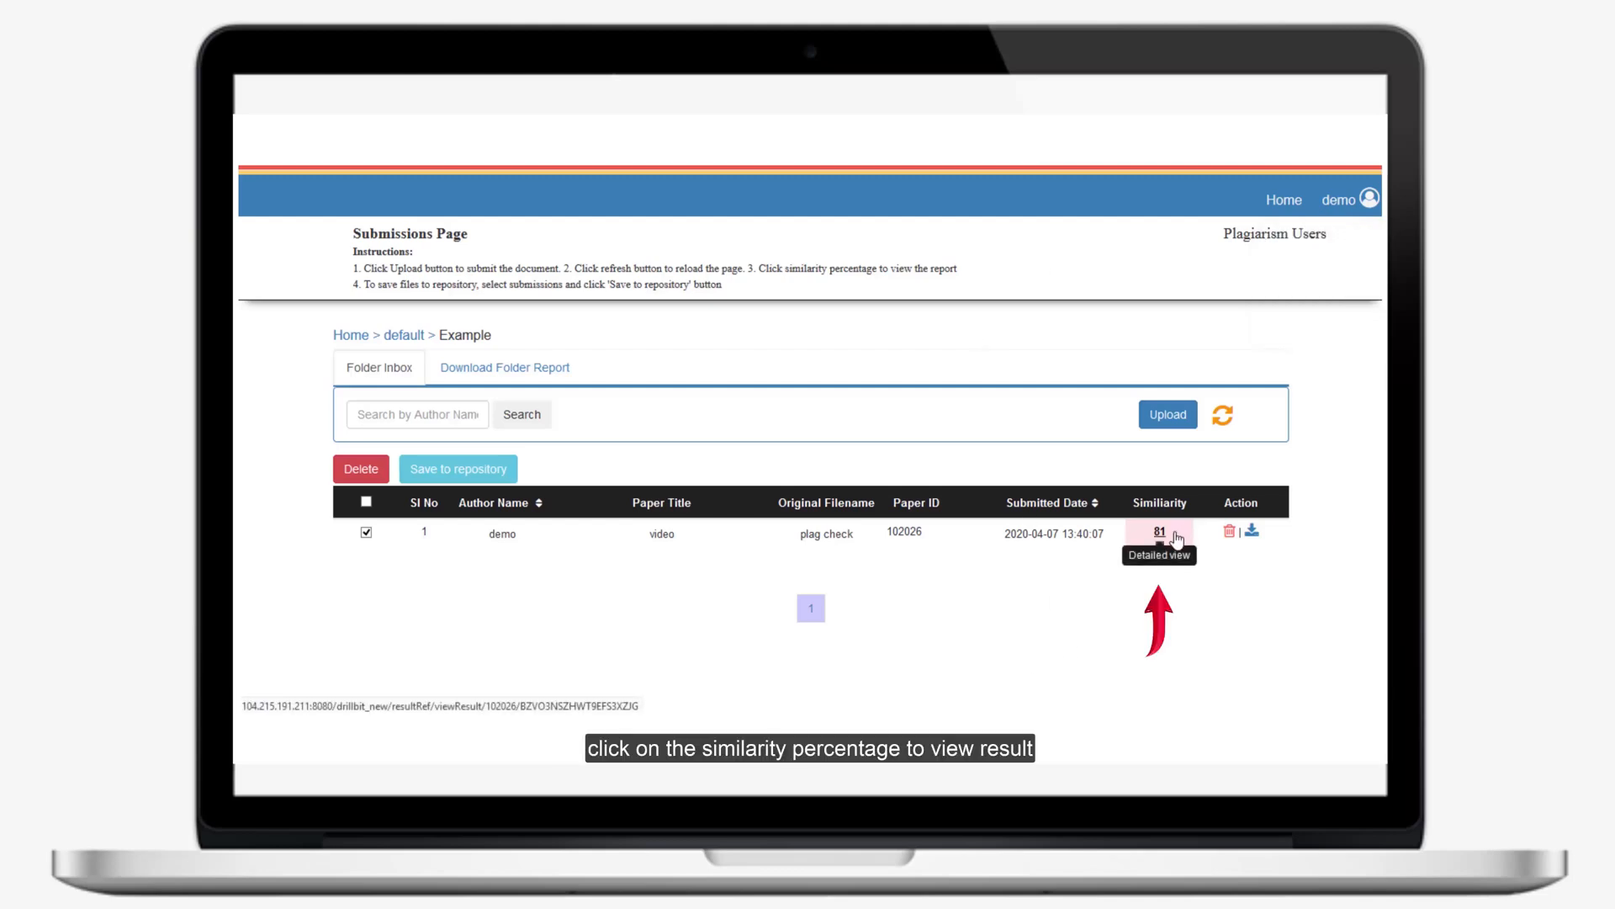
{"action": "left_click", "coordinate": [1158, 533]}
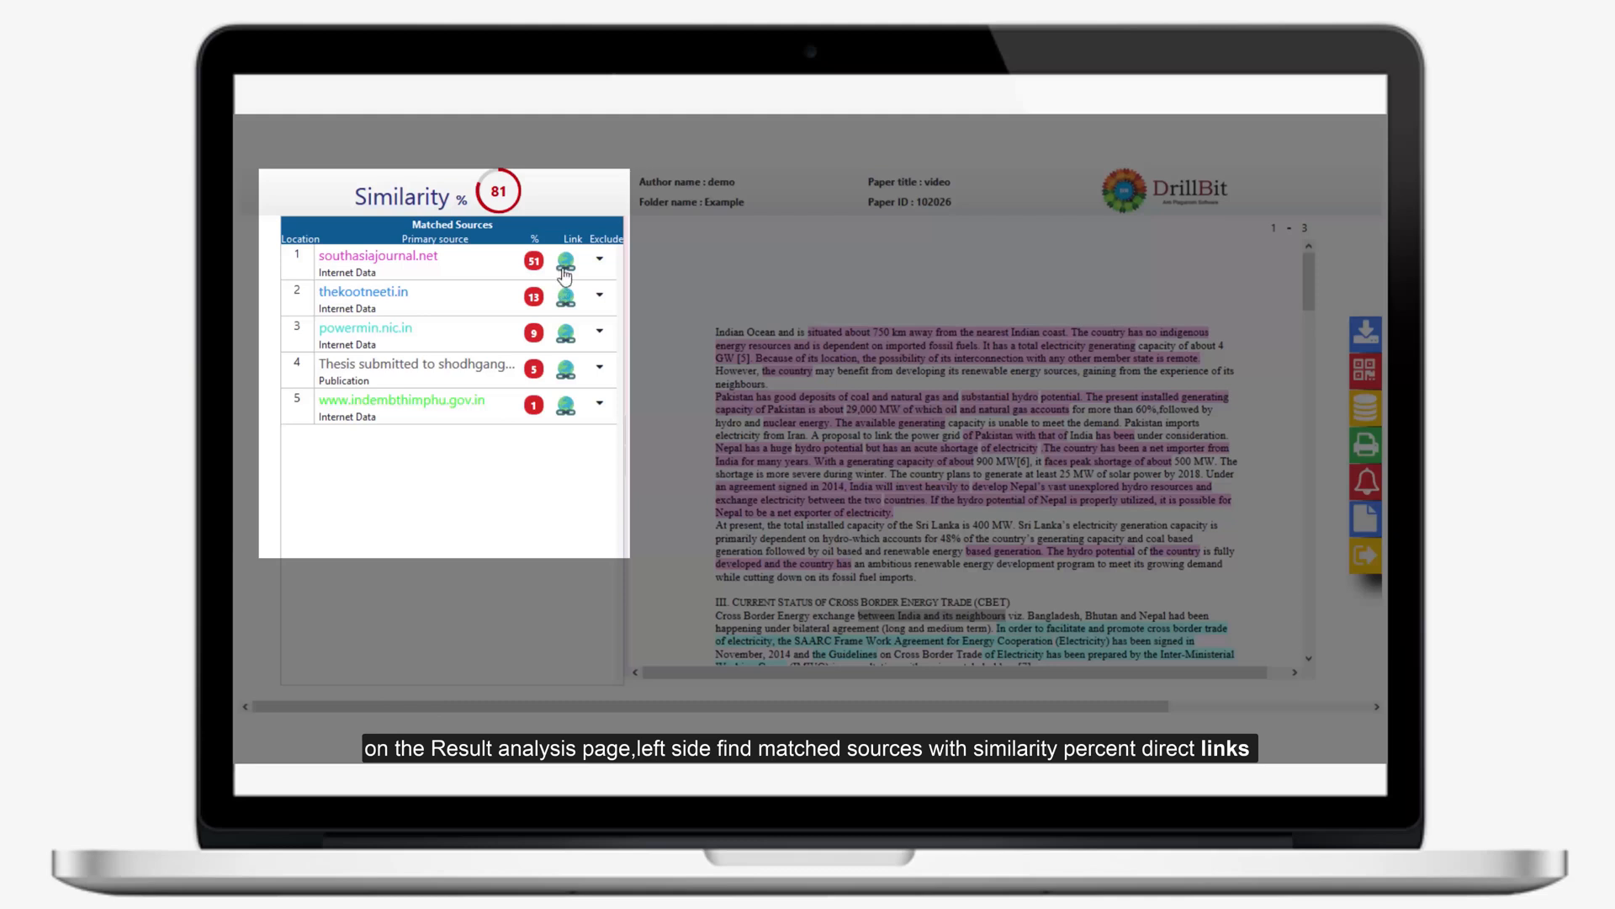
- Exclude southasiajournal.net from the report, dropping similarity to 31%, then re-include it
{"action": "left_click", "coordinate": [600, 260]}
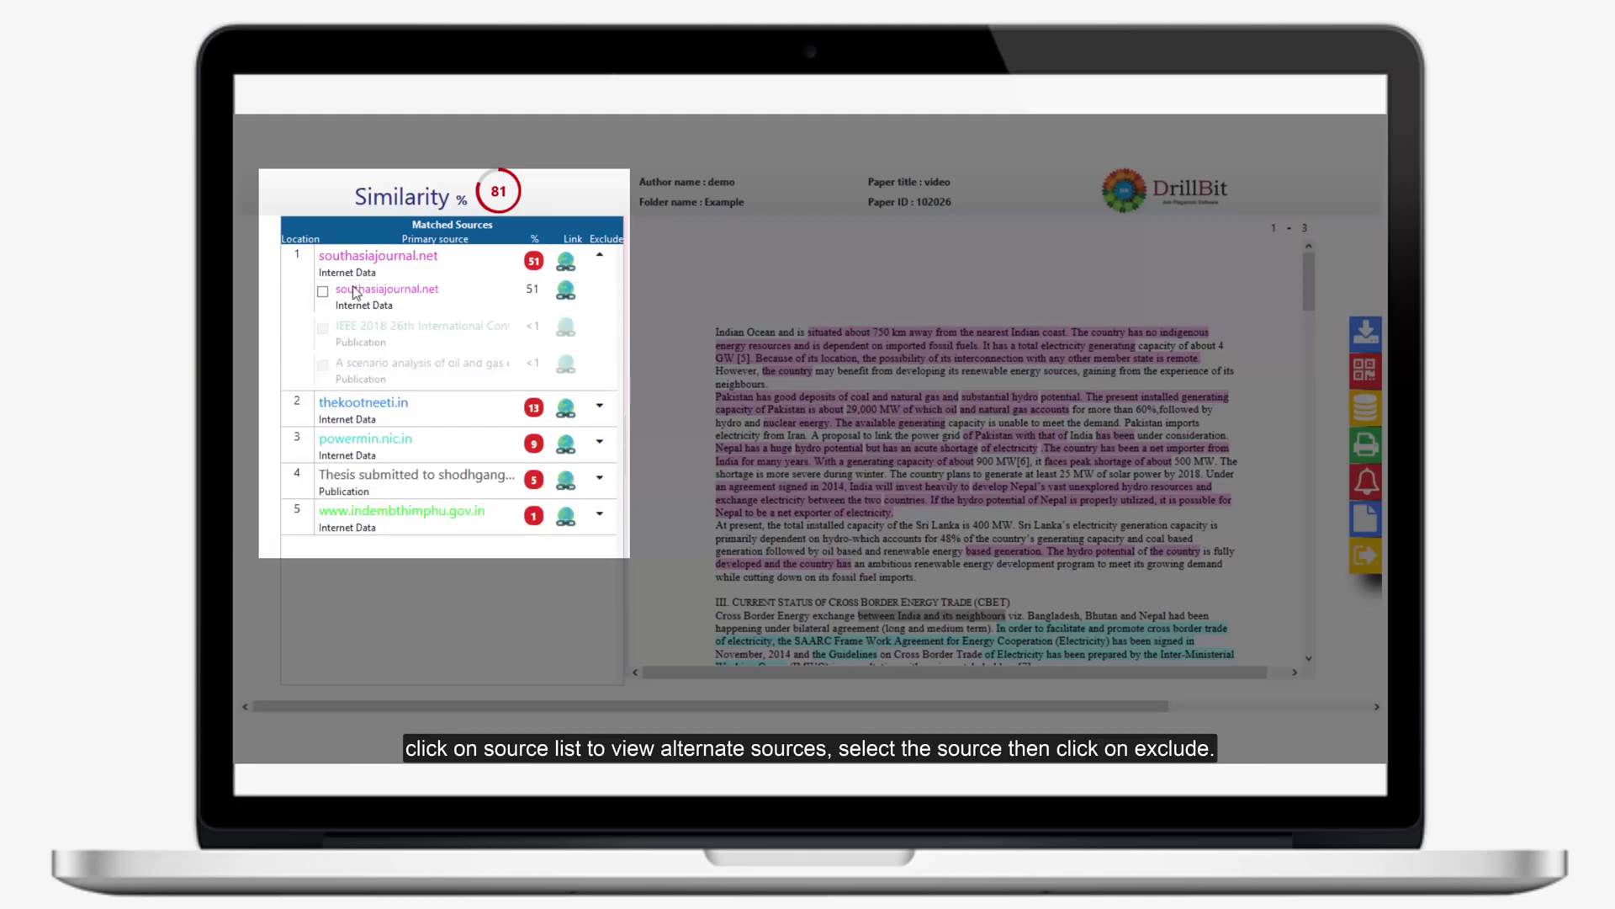
{"action": "left_click", "coordinate": [322, 291]}
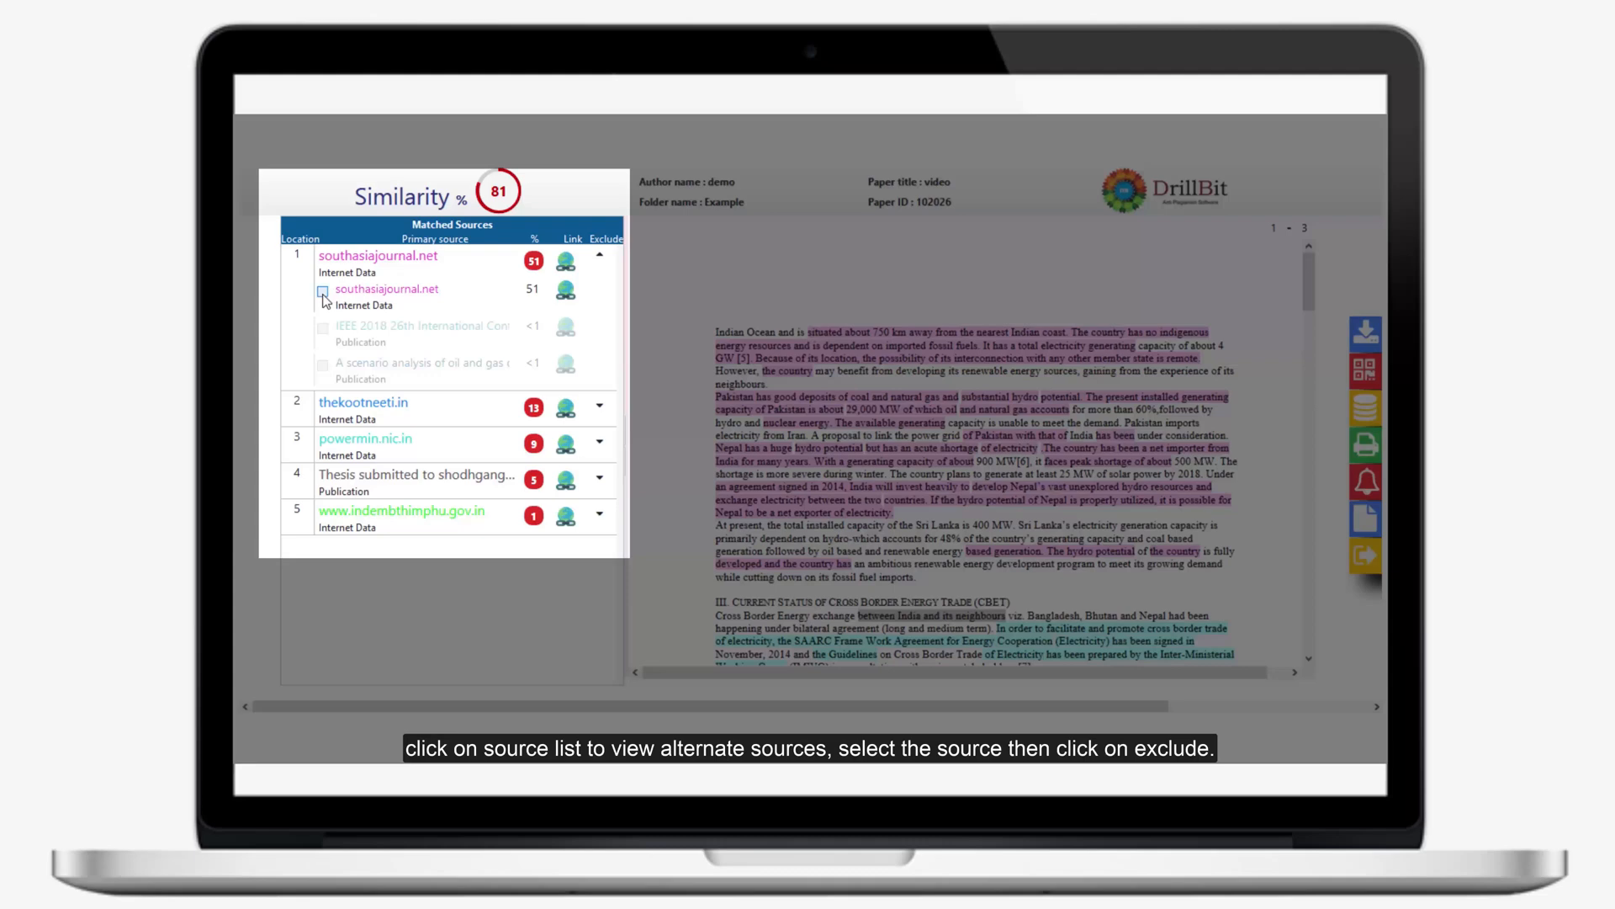
{"action": "left_click", "coordinate": [323, 290]}
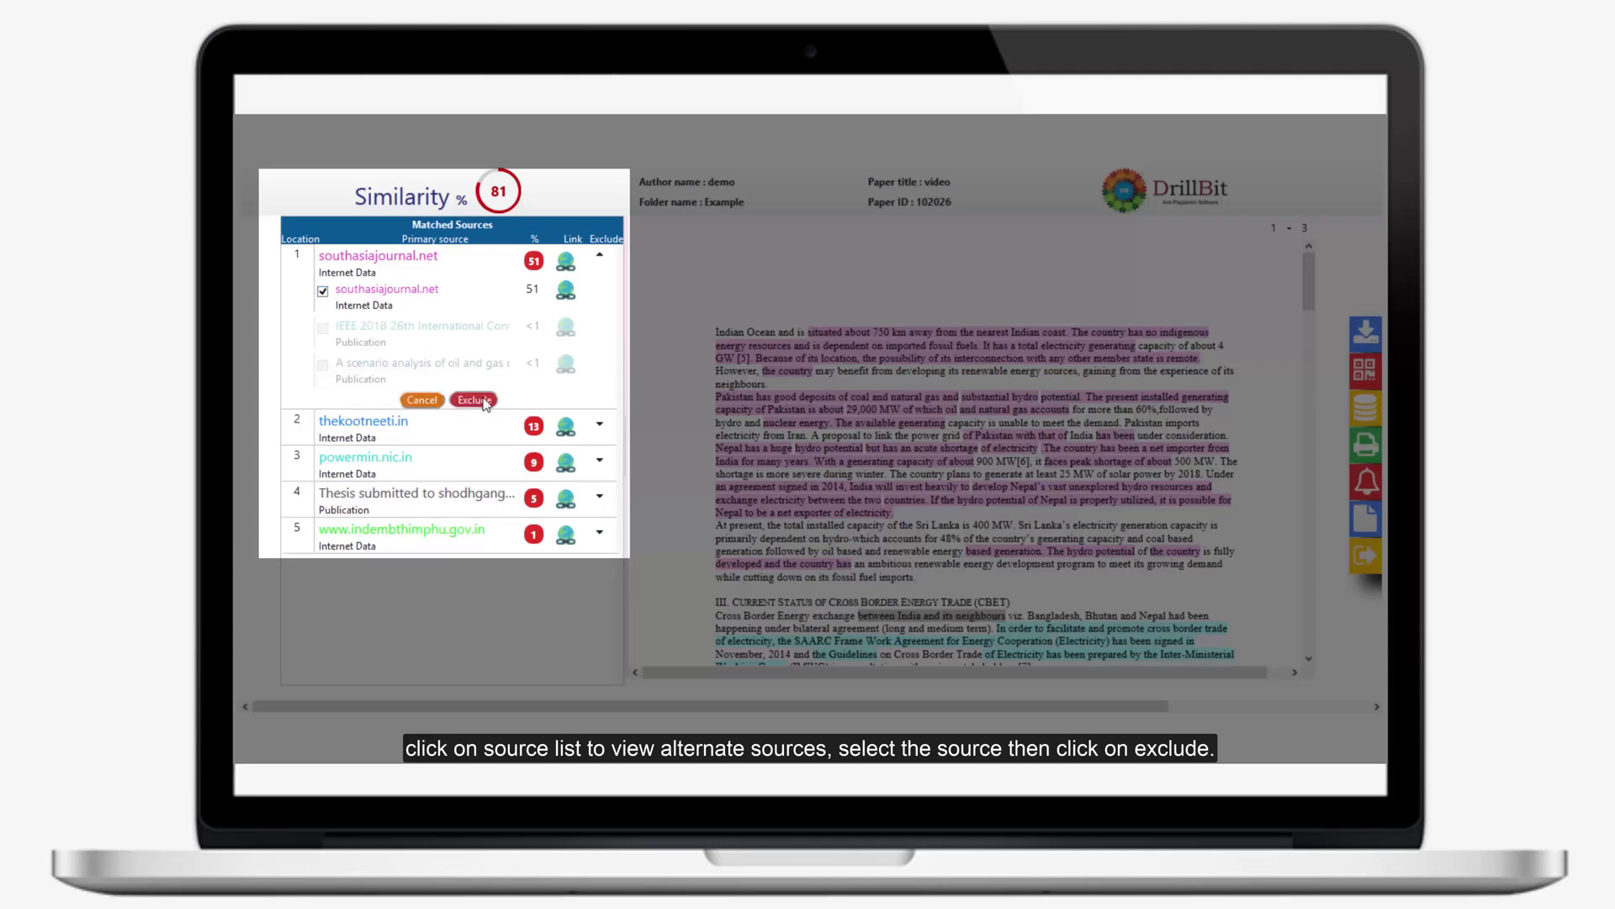
{"action": "left_click", "coordinate": [473, 399]}
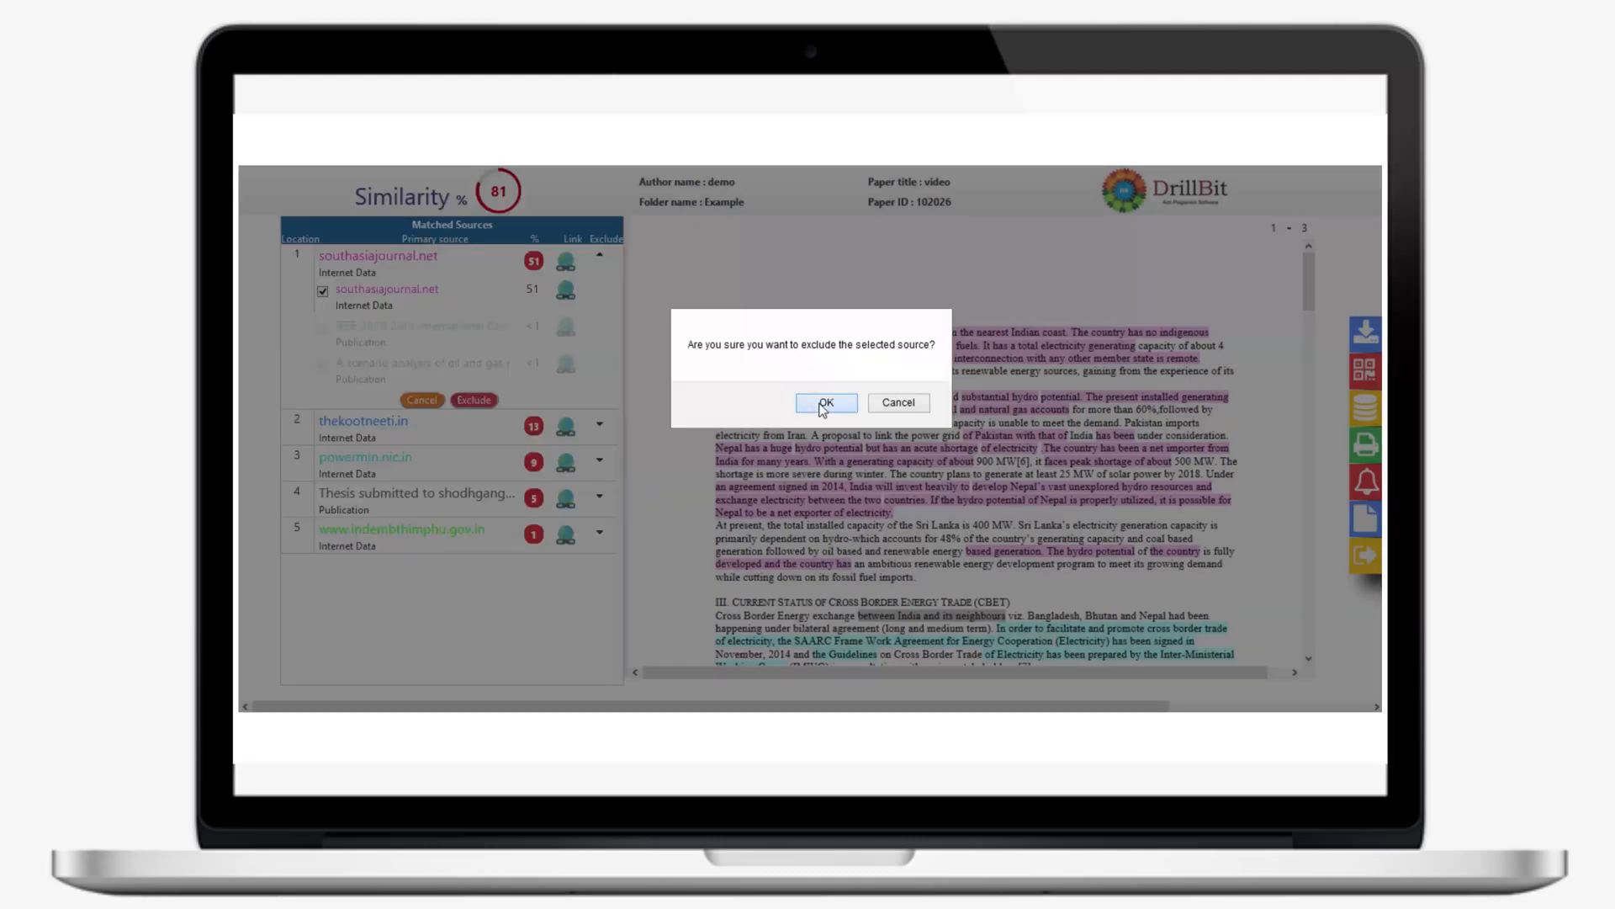
{"action": "left_click", "coordinate": [826, 402]}
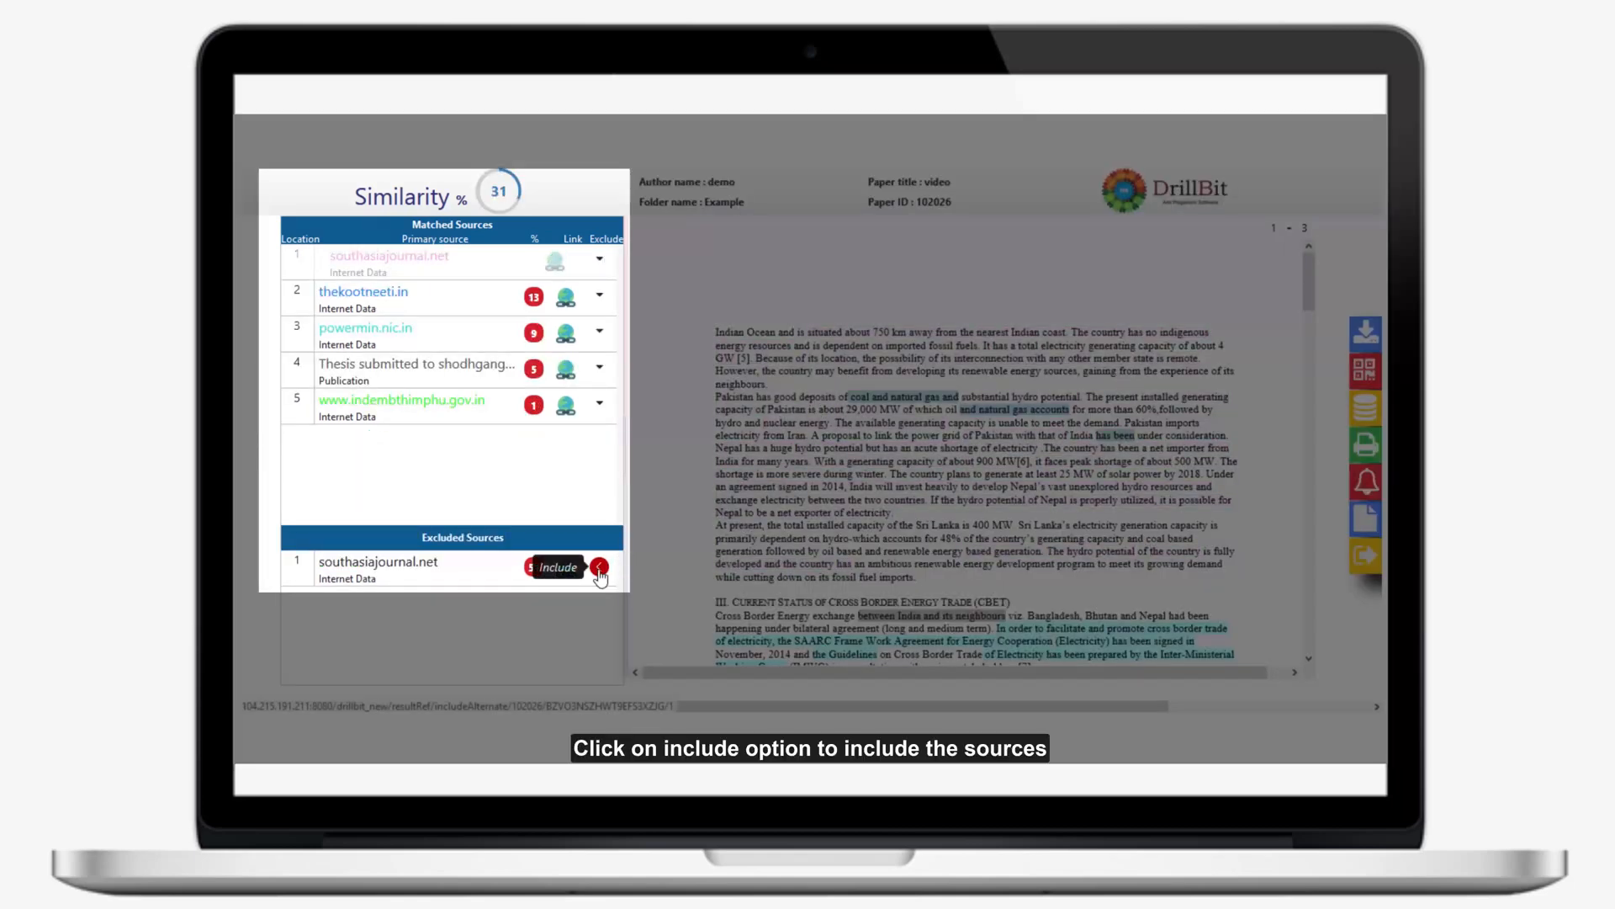
{"action": "left_click", "coordinate": [554, 566]}
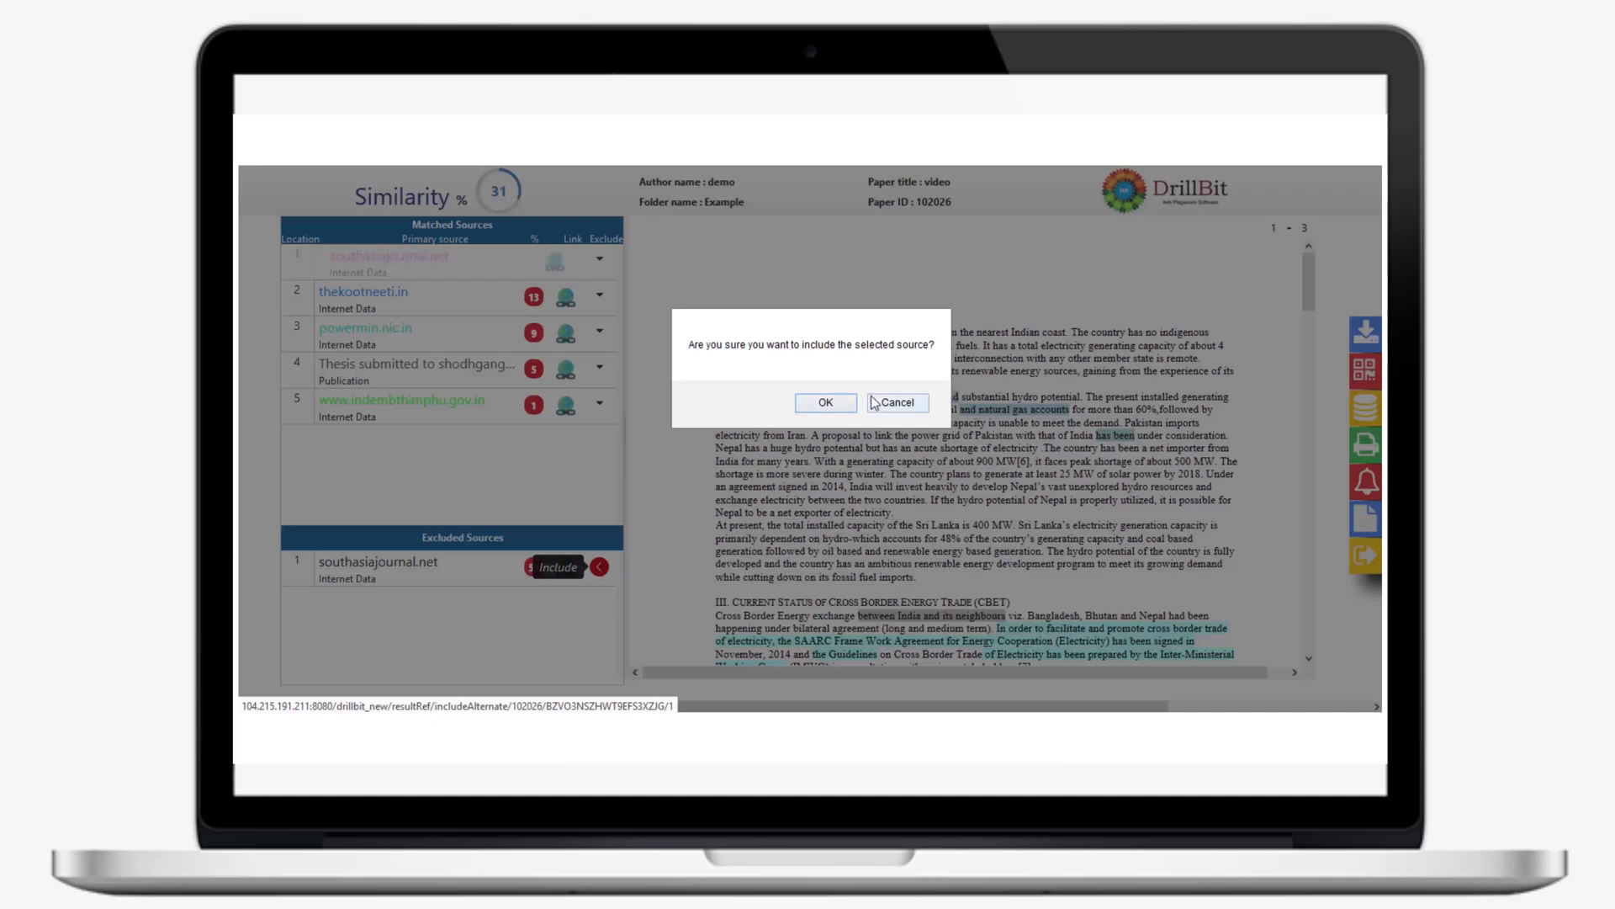
{"action": "left_click", "coordinate": [825, 403]}
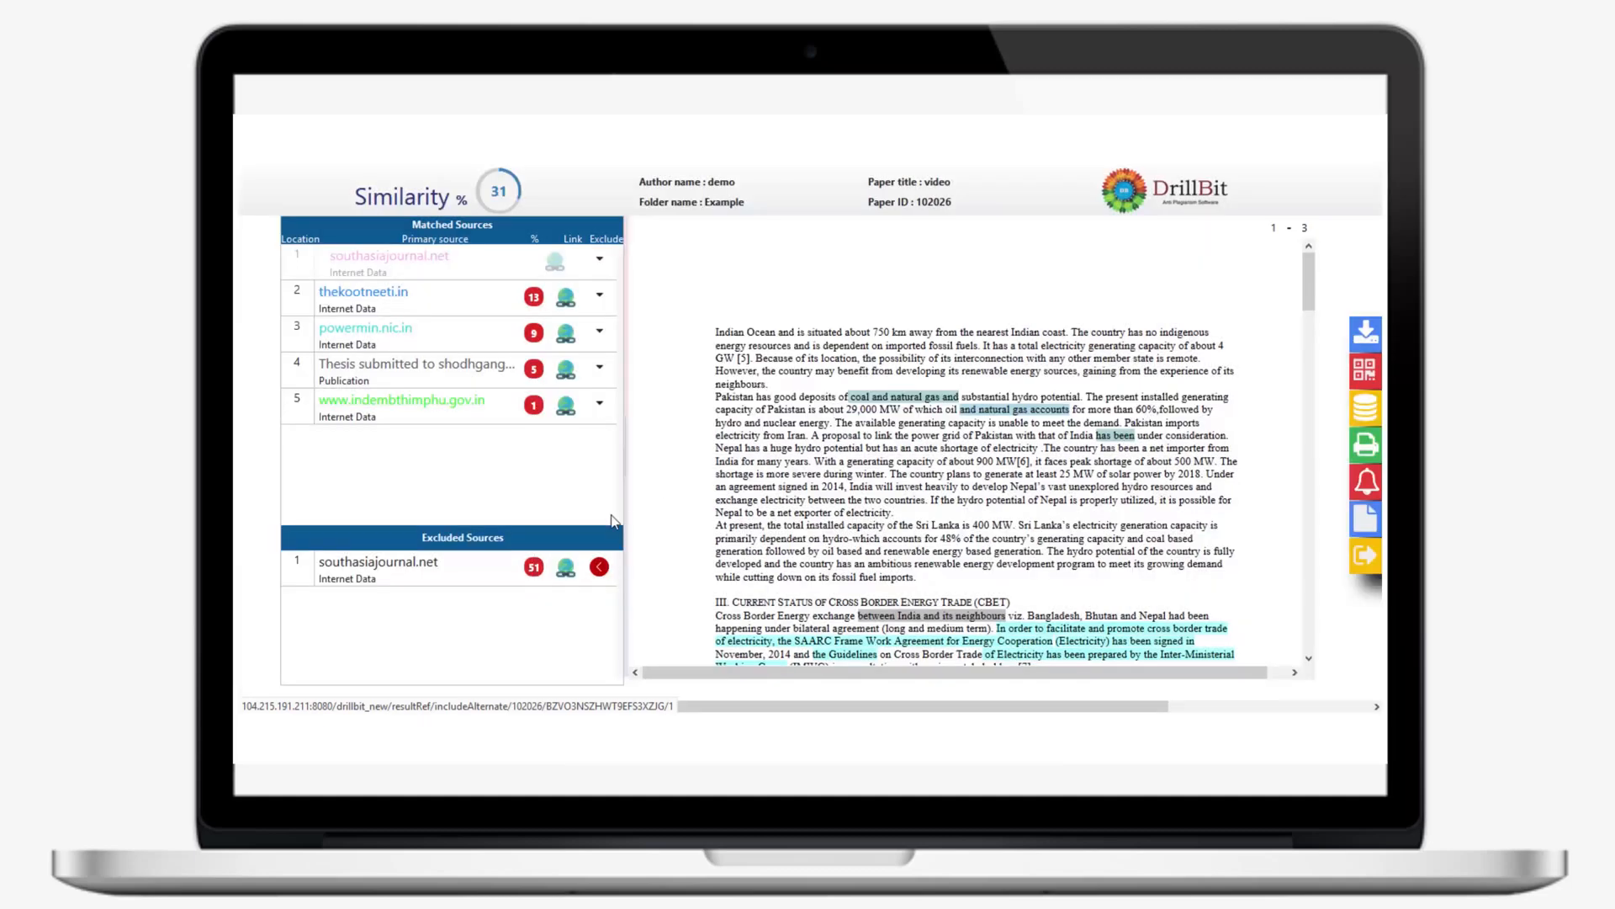
- Scroll through the color-highlighted document with similarity restored to 81%
{"action": "scroll", "scroll_direction": "down", "scroll_amount": 3}
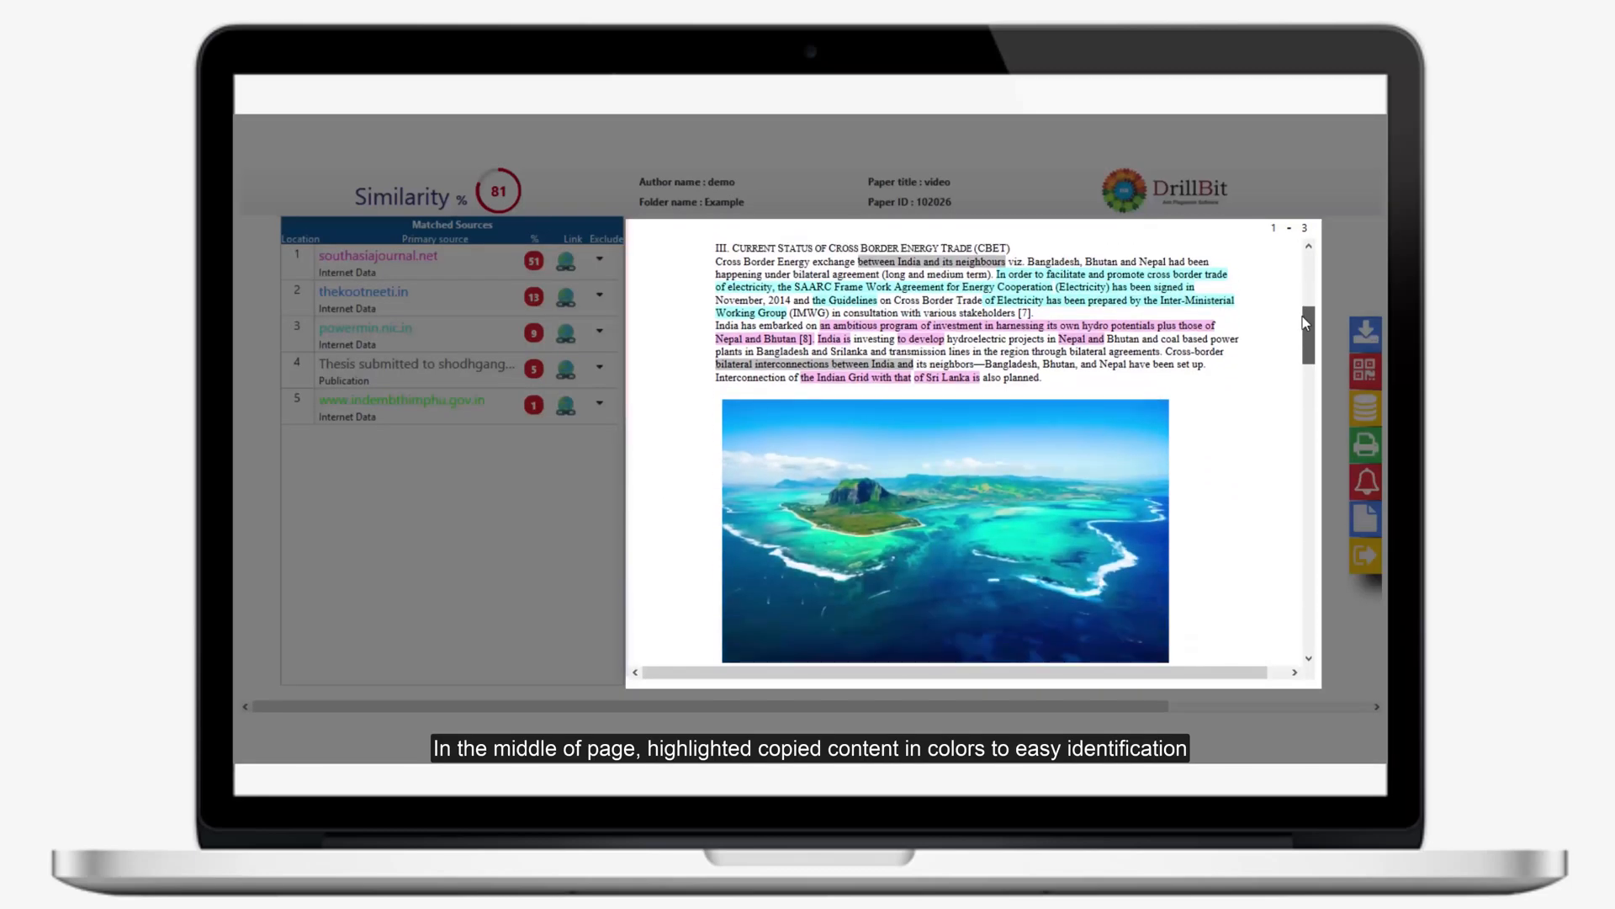
{"action": "scroll", "scroll_direction": "down", "scroll_amount": 3}
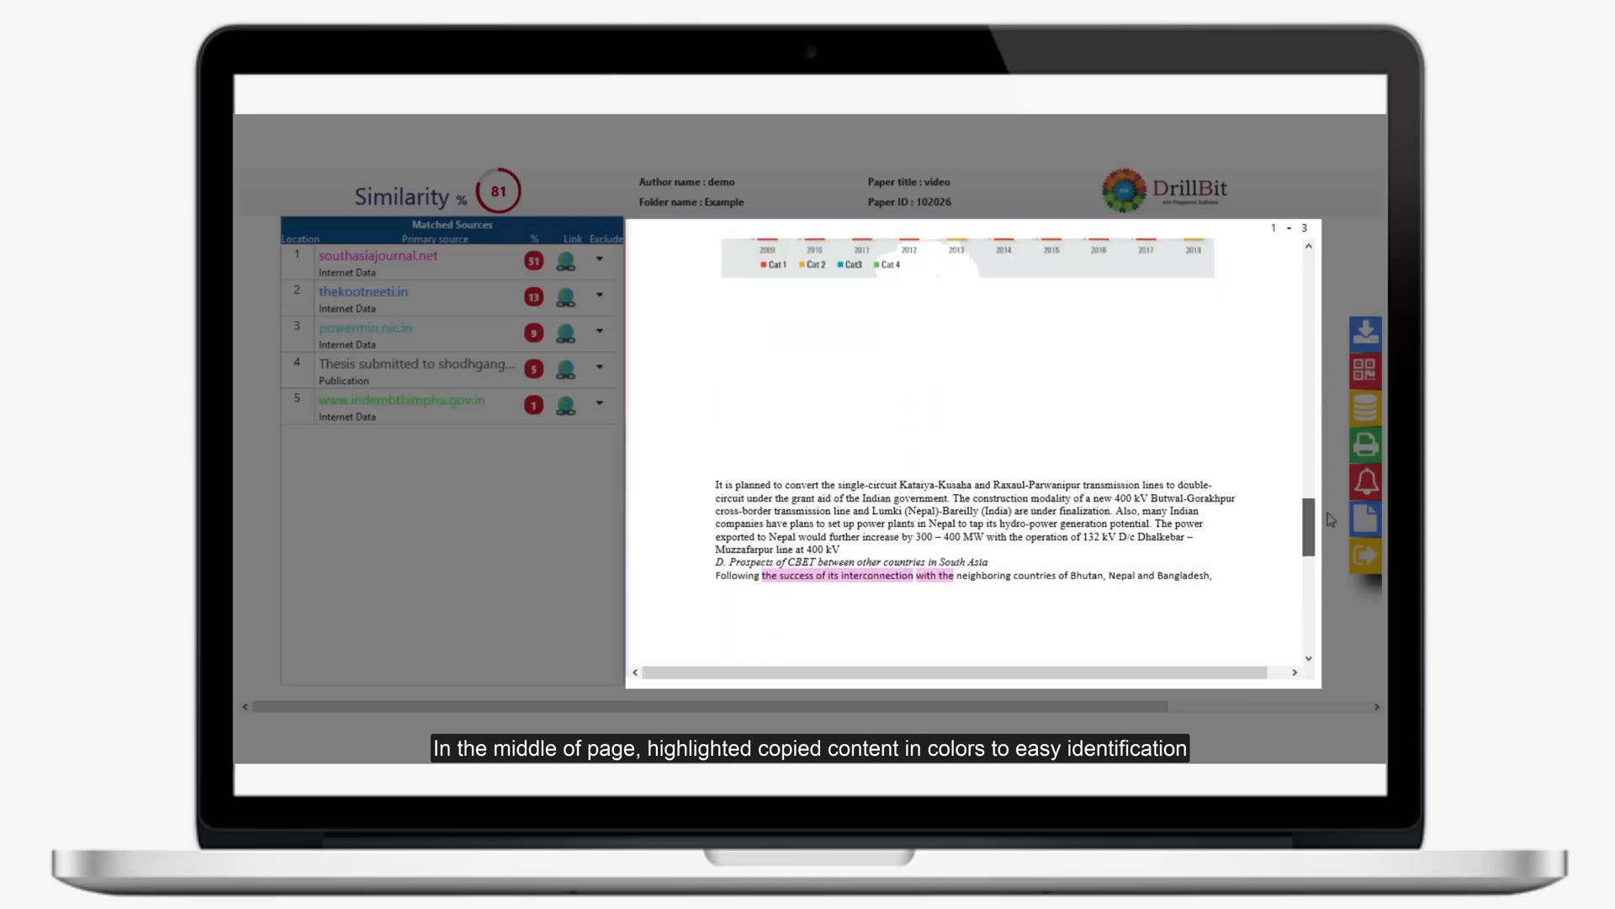
{"action": "scroll", "scroll_direction": "up", "scroll_amount": 3}
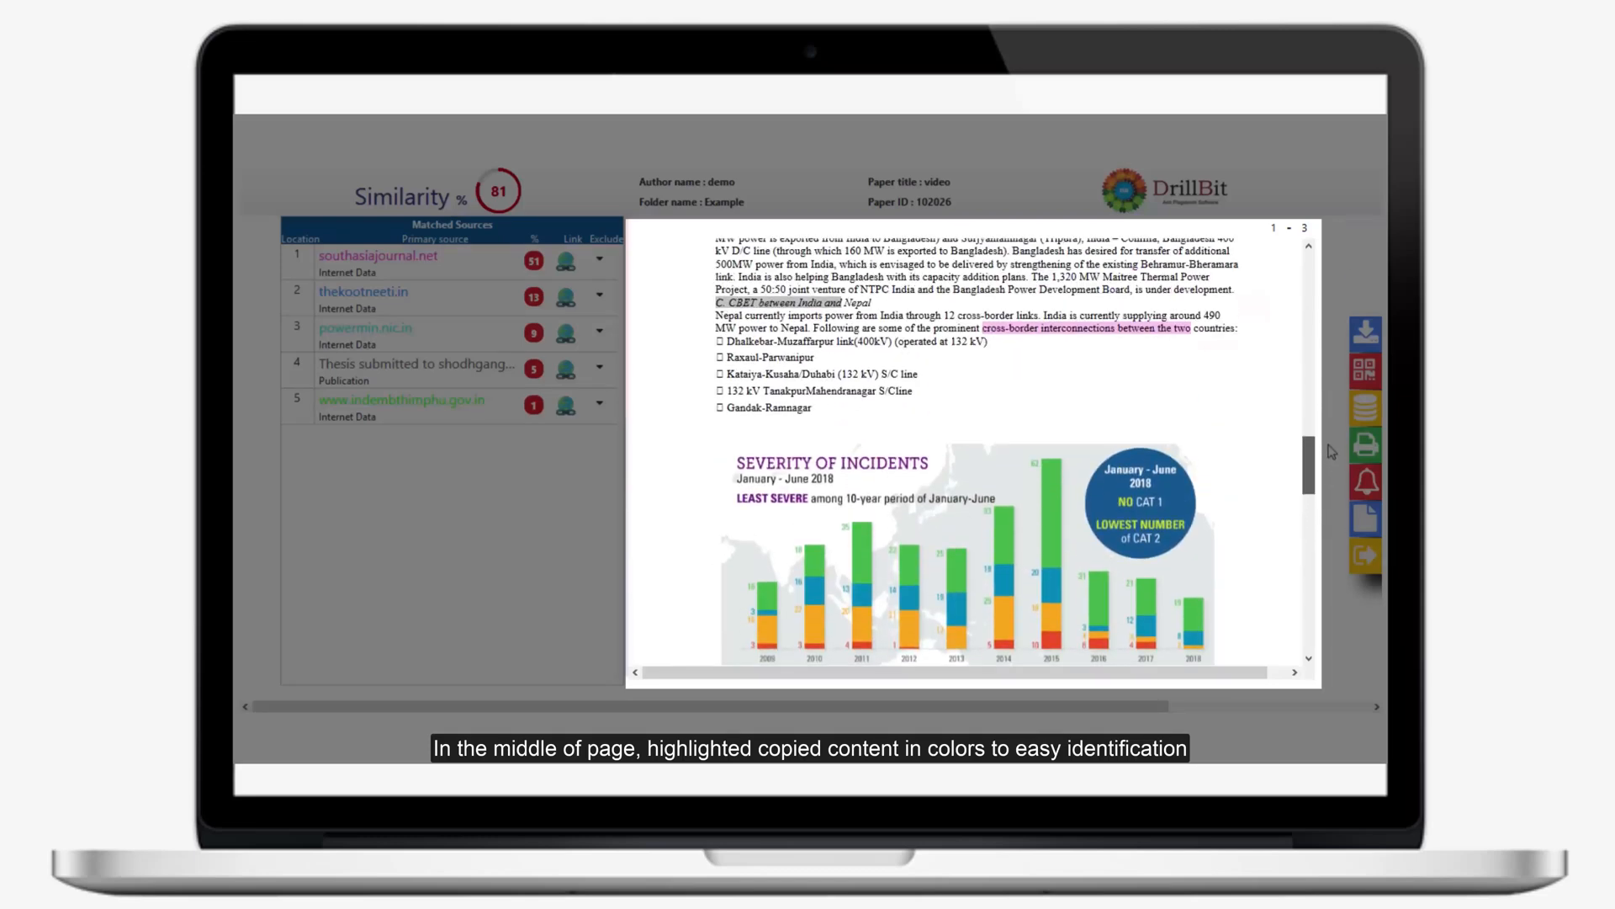
{"action": "scroll", "scroll_direction": "down", "scroll_amount": 3}
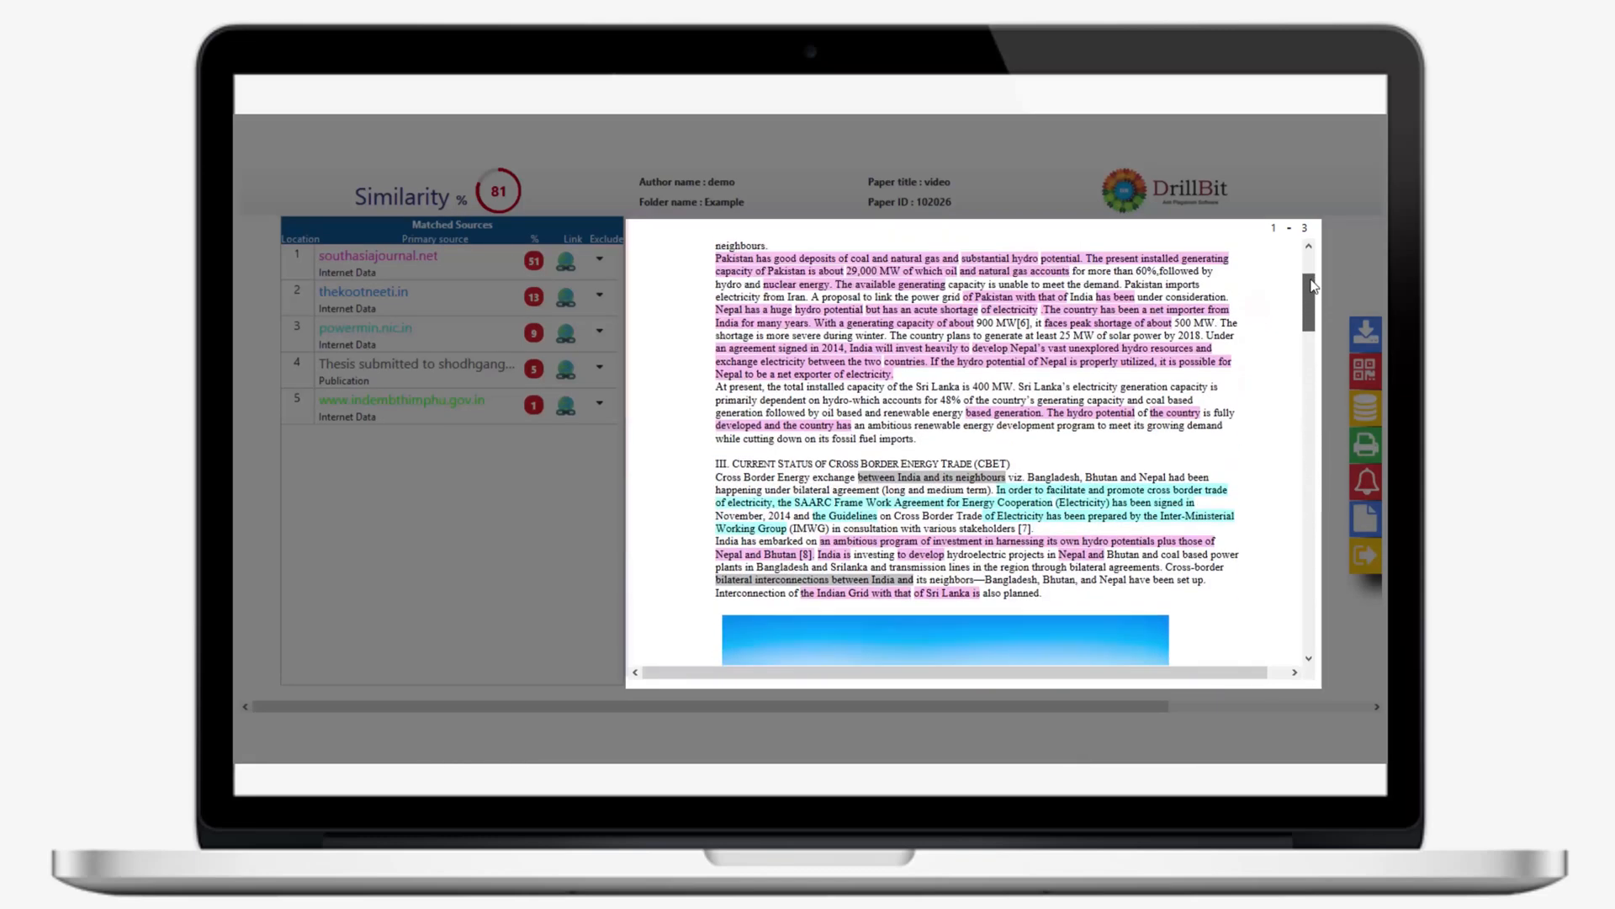